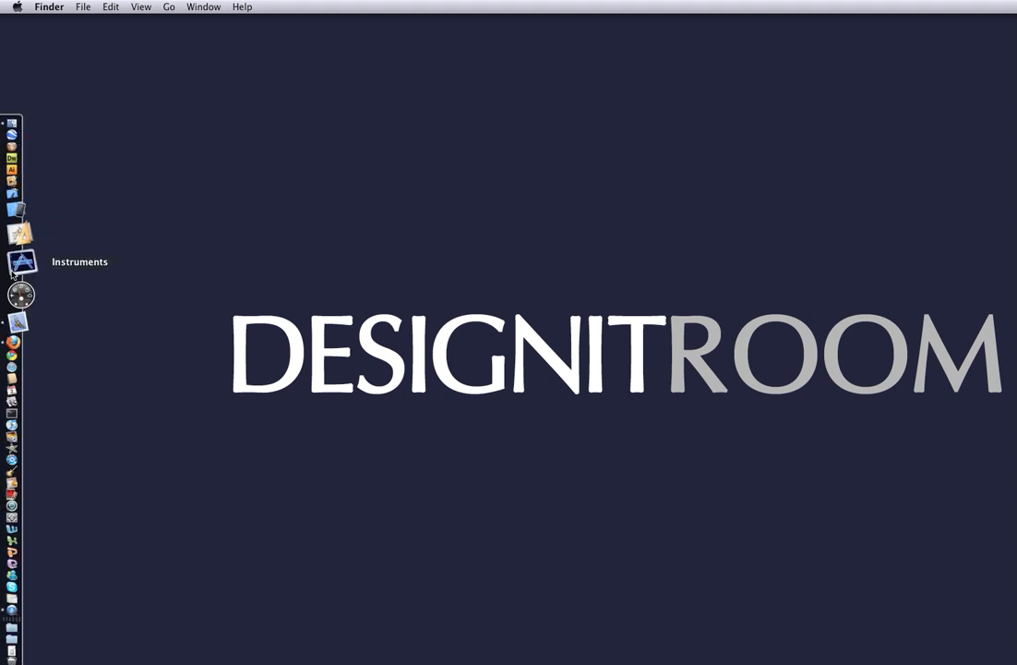
mouse_move(12, 234)
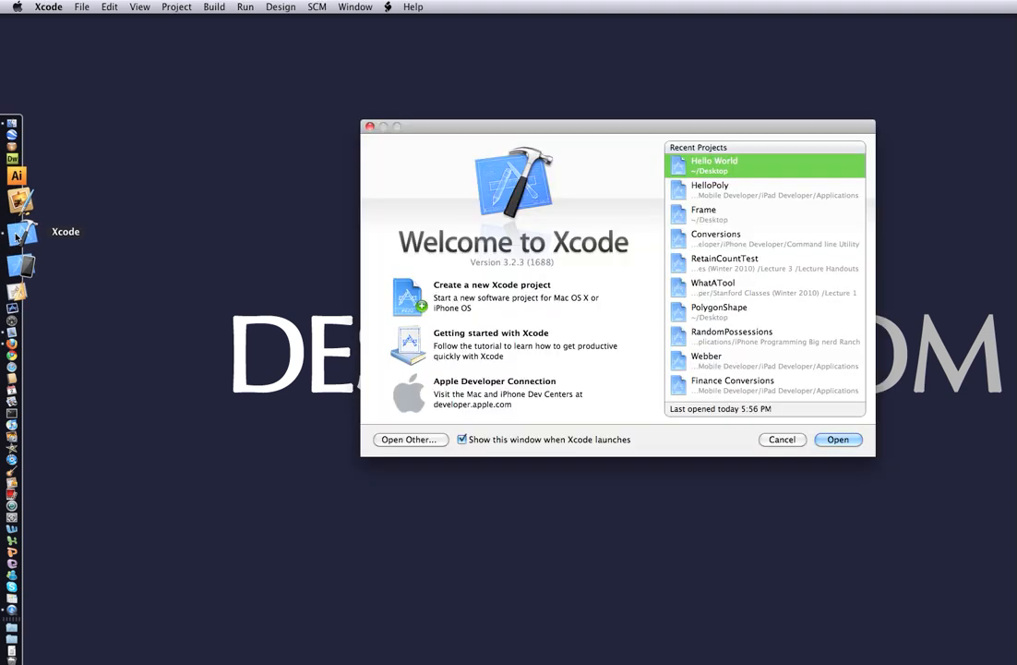
mouse_move(41, 243)
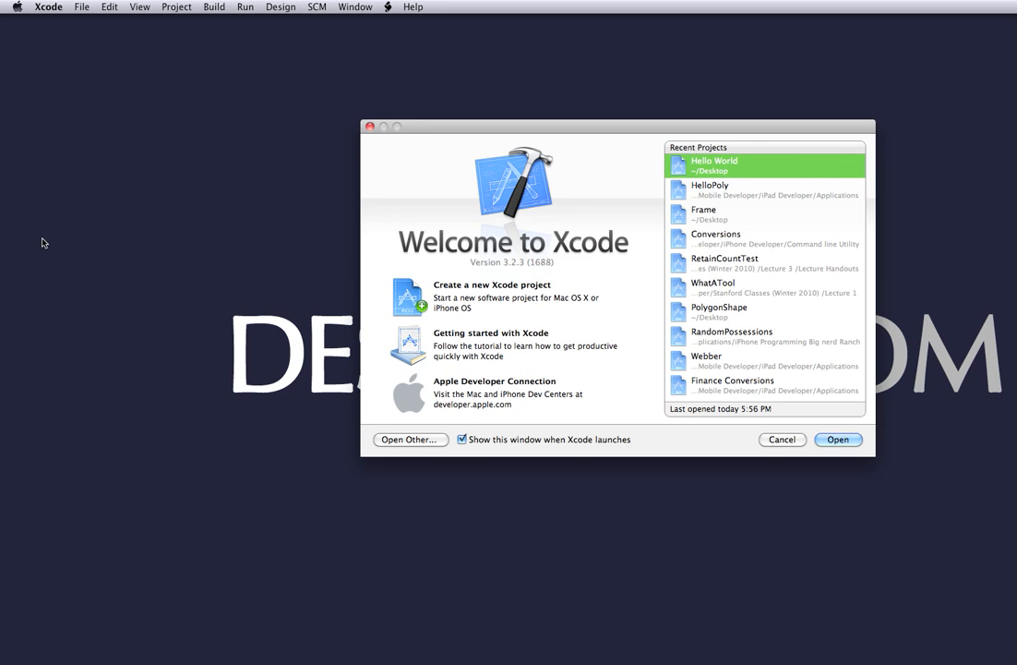
mouse_move(277, 201)
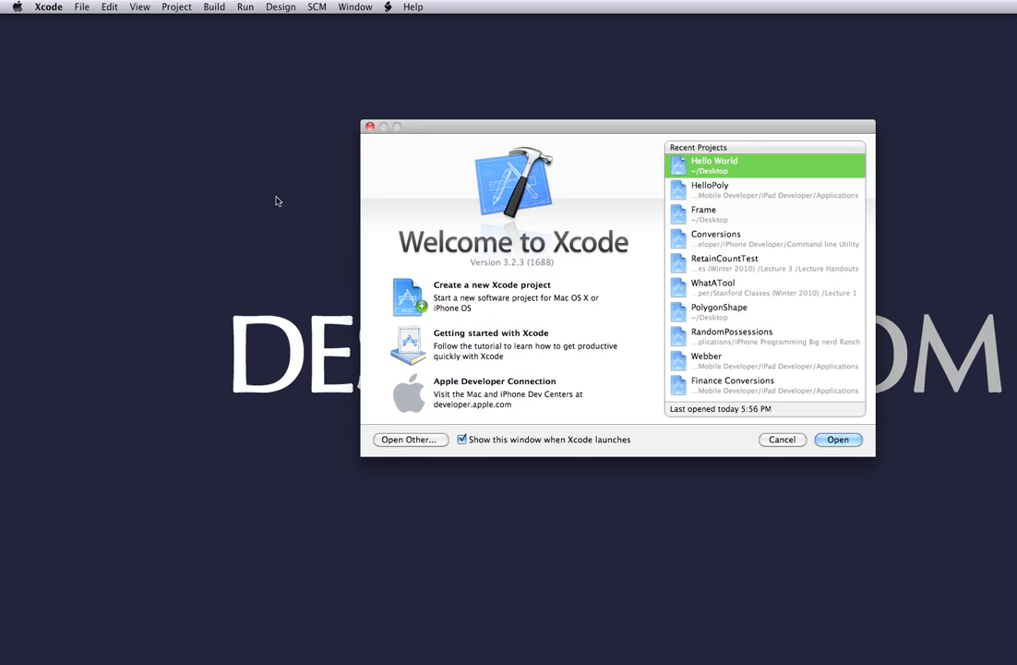
mouse_move(573, 194)
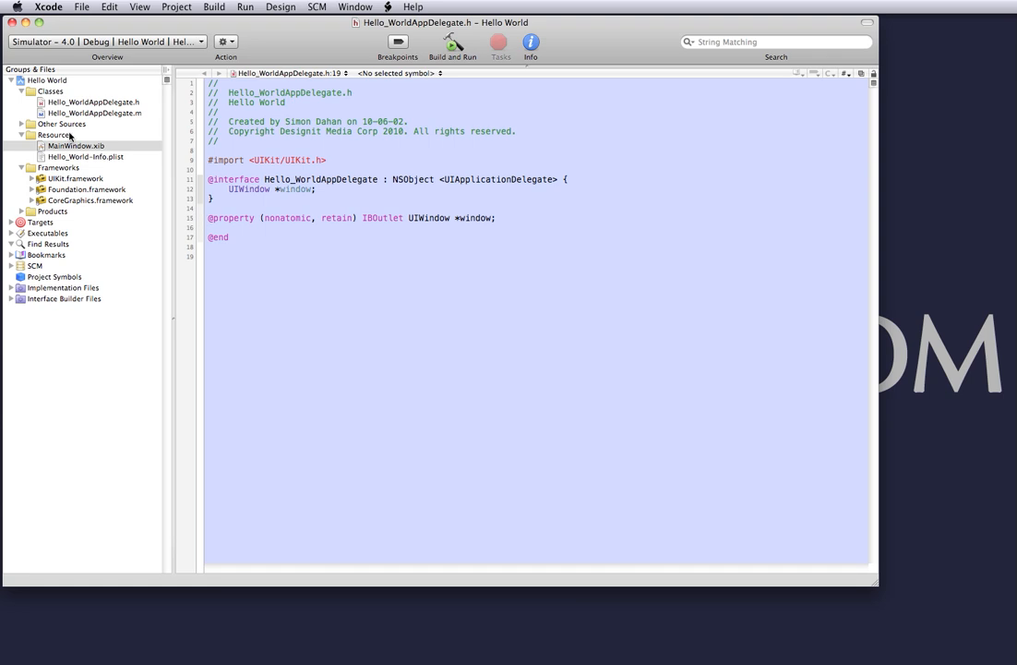
mouse_move(143, 152)
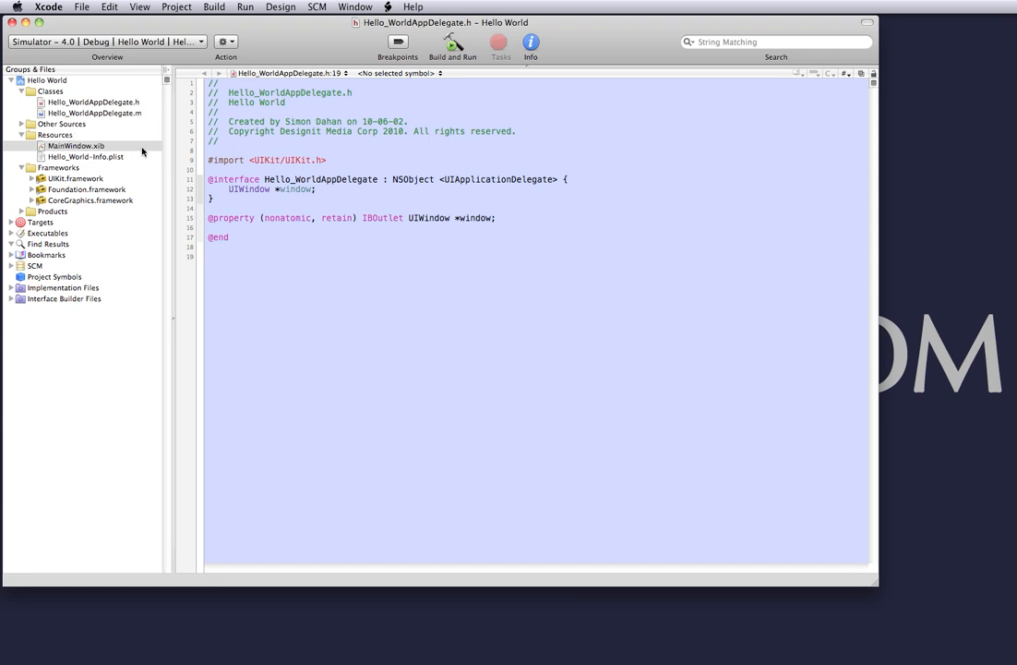
mouse_move(76, 145)
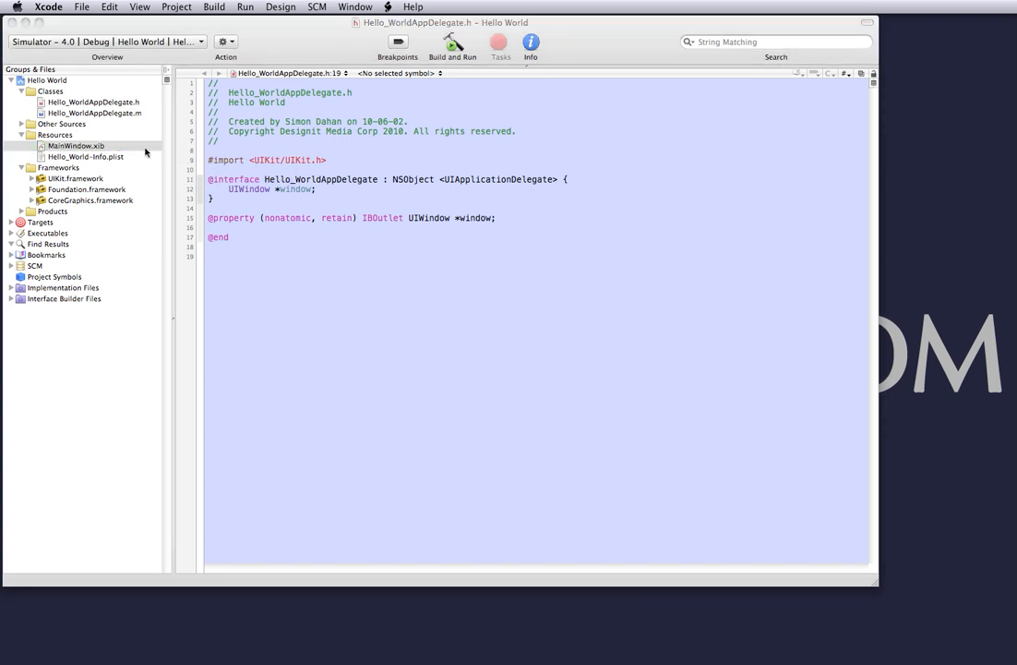
Open MainWindow.xib in Interface Builder and inspect the Hello World label.
double_click(76, 145)
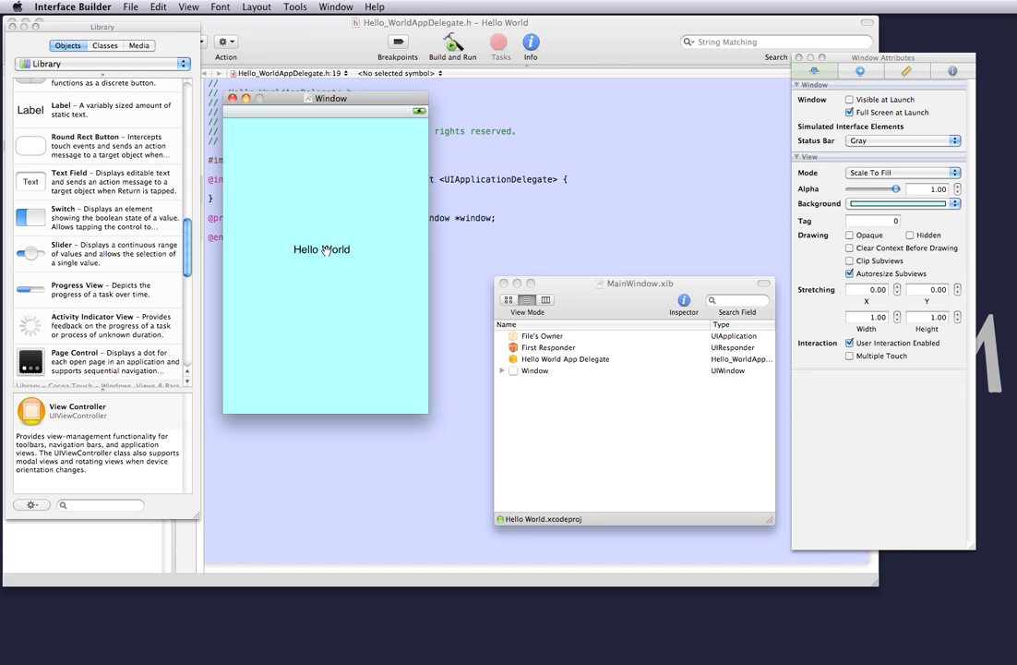
click(321, 249)
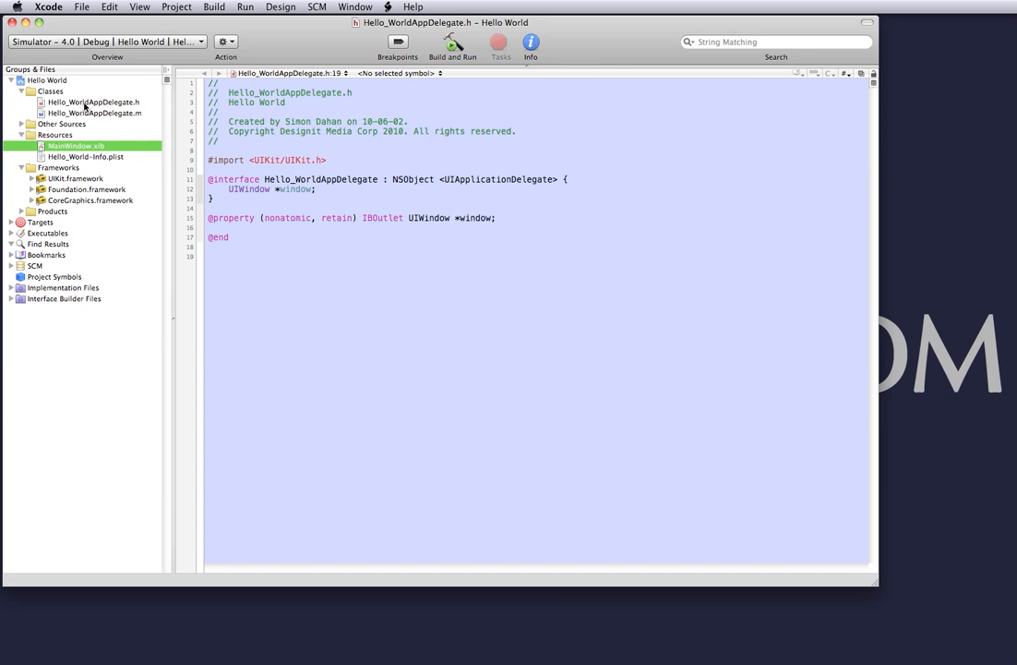
mouse_move(91, 102)
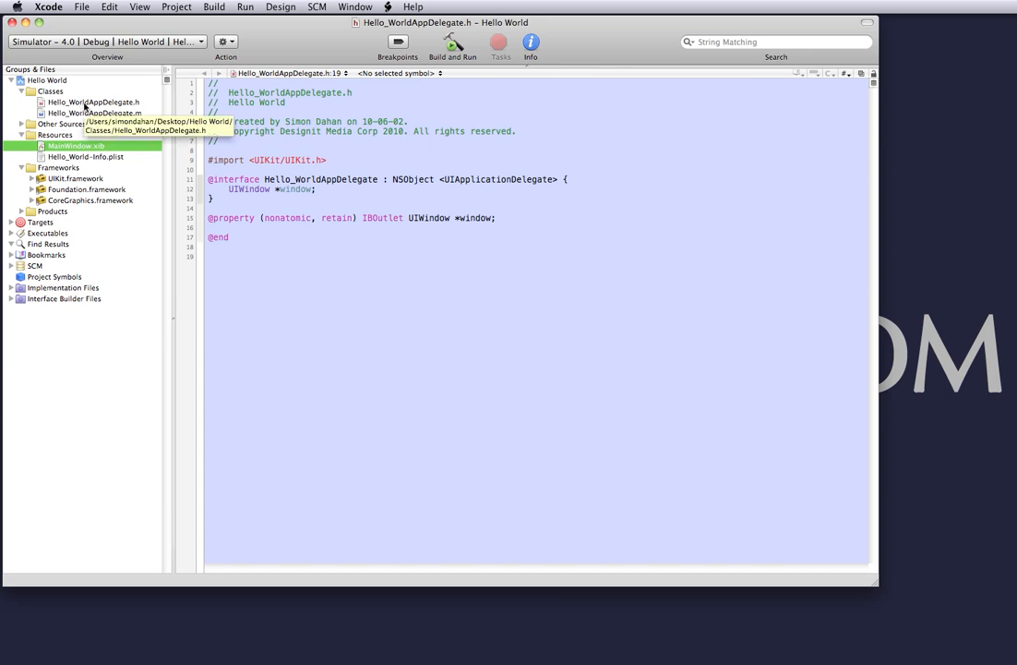
click(92, 101)
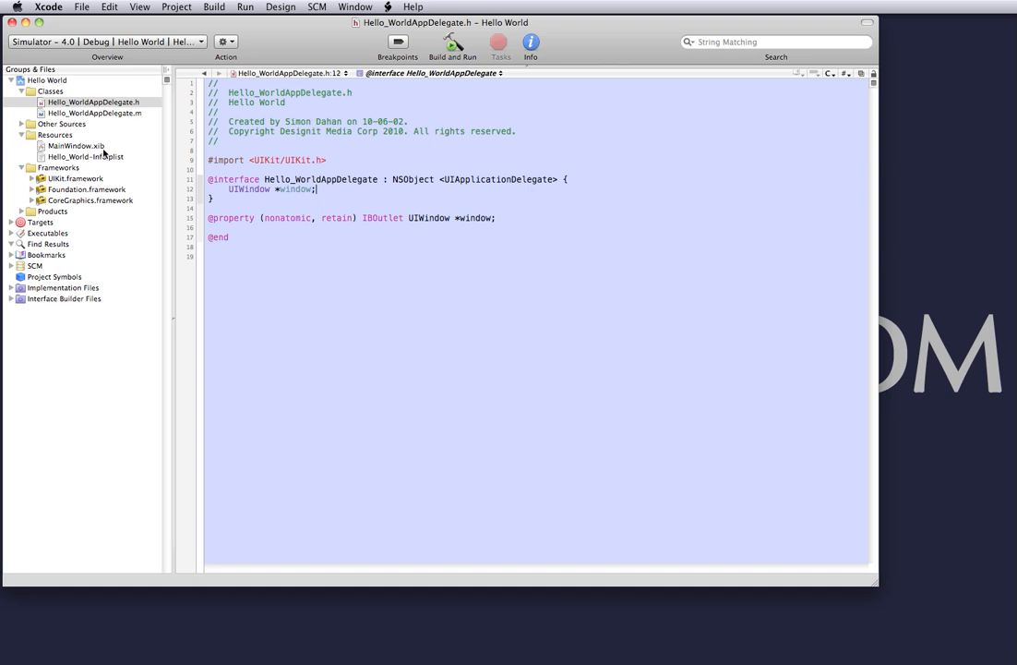
click(76, 146)
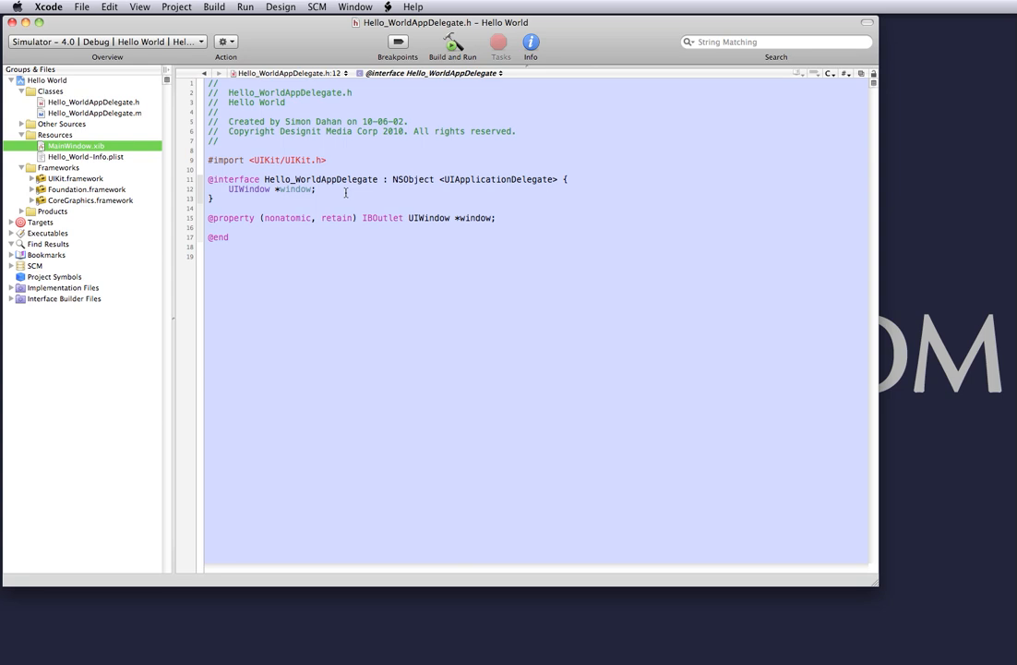
click(317, 188)
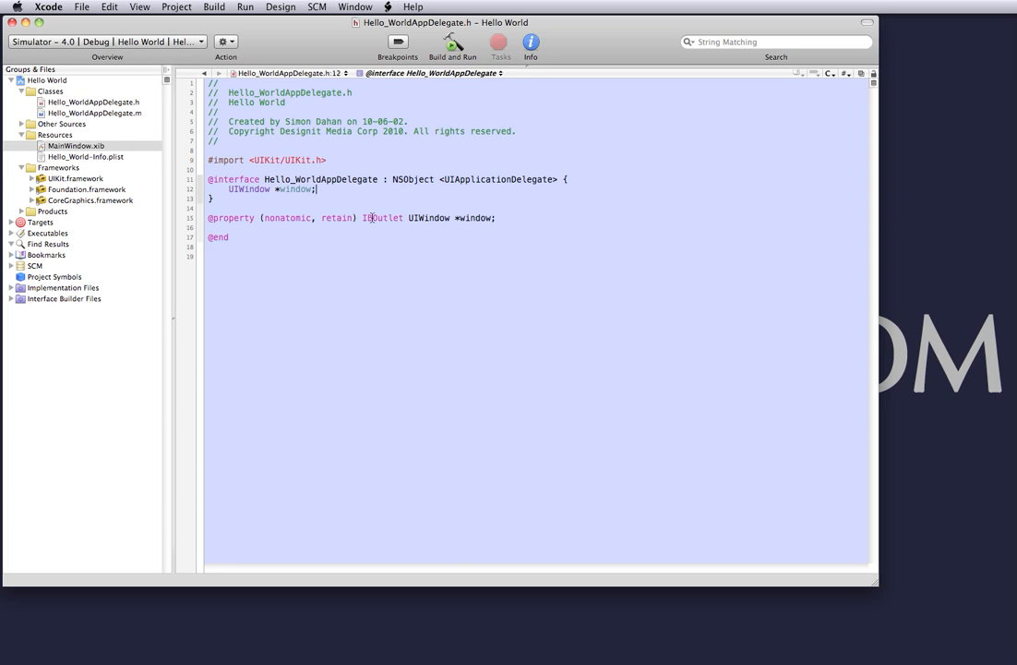
Select the IBOutlet keyword on the property line in the app delegate header.
double_click(383, 218)
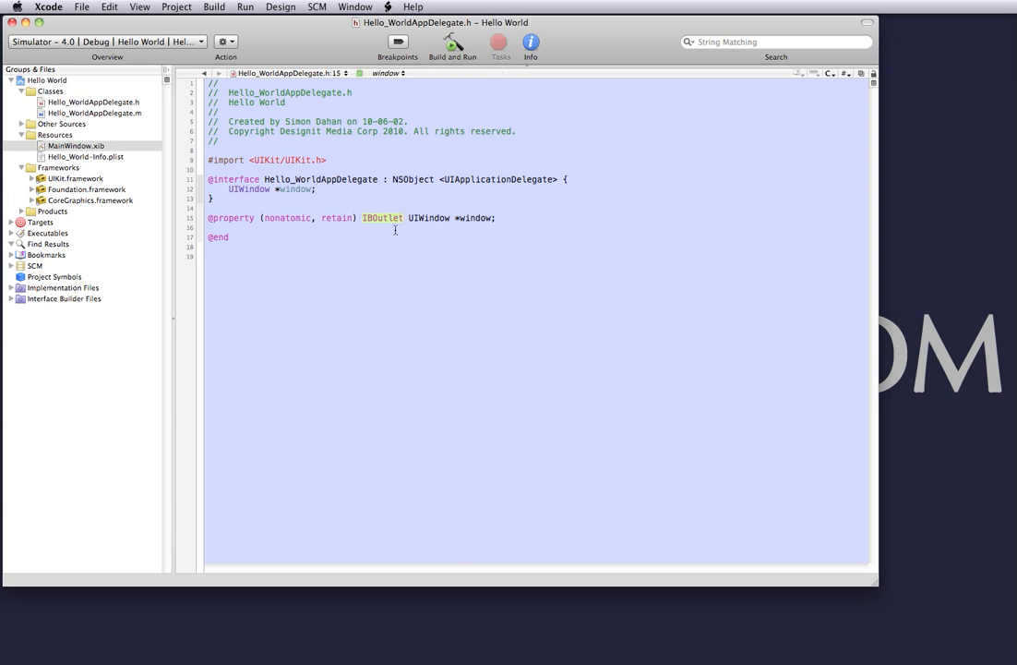
double_click(382, 218)
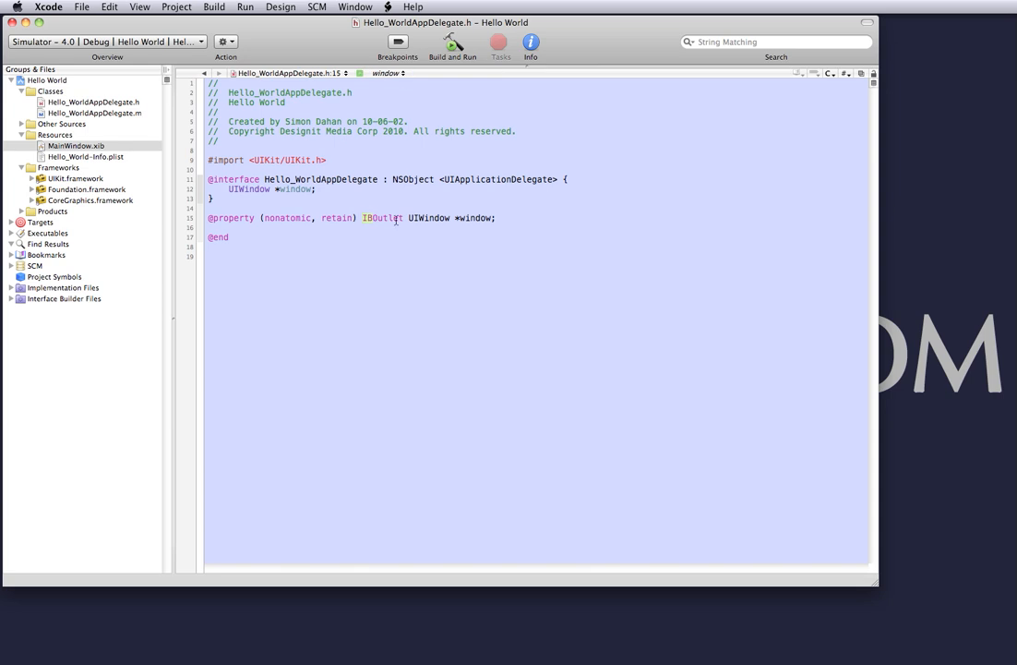
double_click(382, 218)
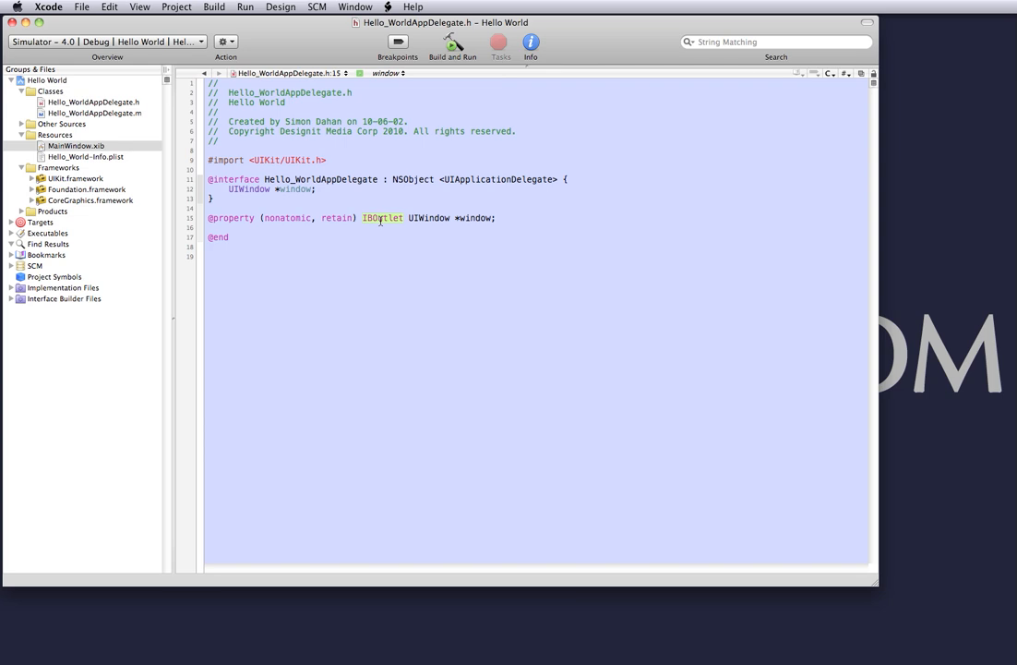
double_click(382, 218)
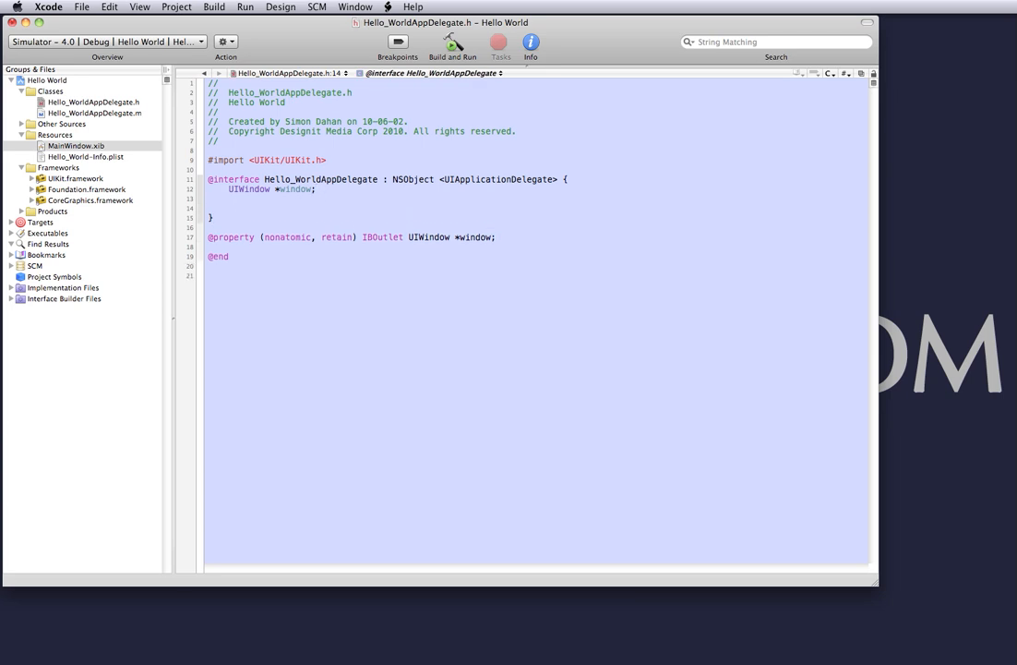
Declare UILabel *label; on the blank line below the UIWindow variable.
click(229, 207)
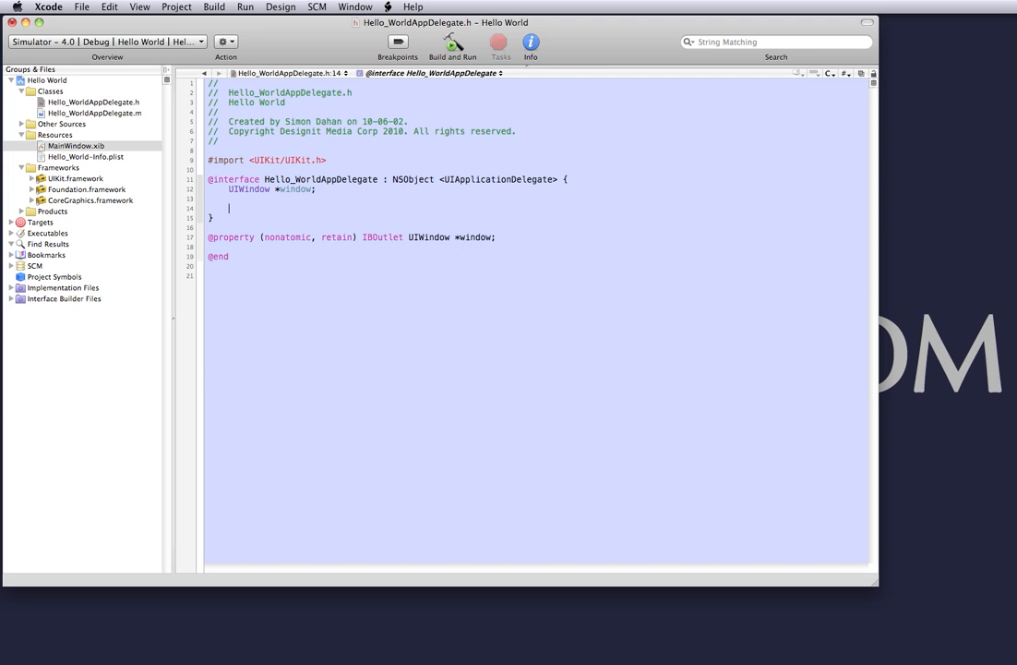
key(Backspace)
text(UILabel)
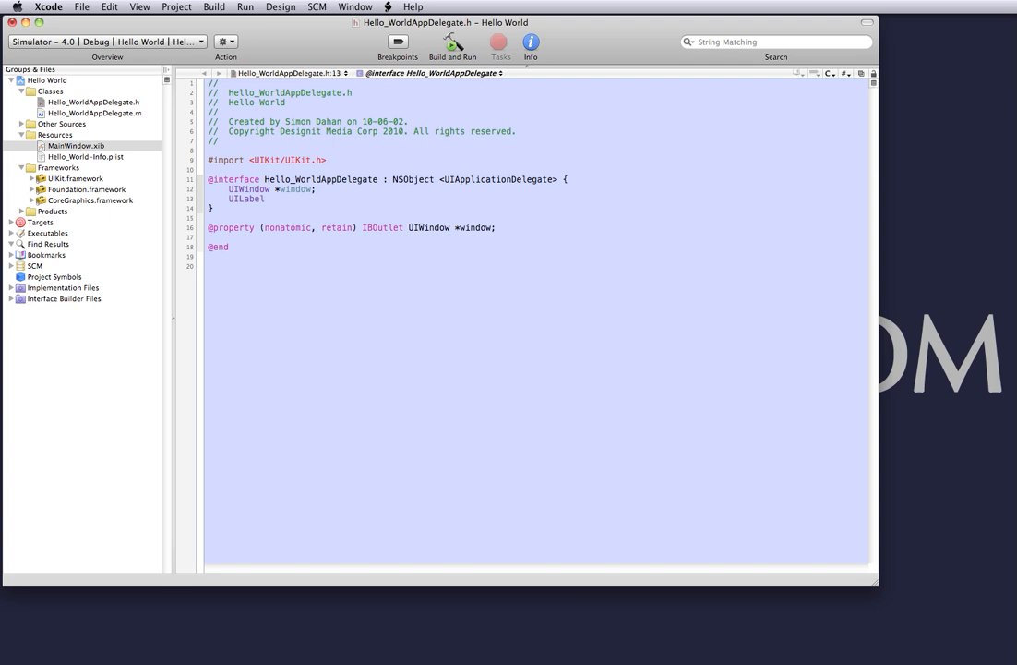
text(*)
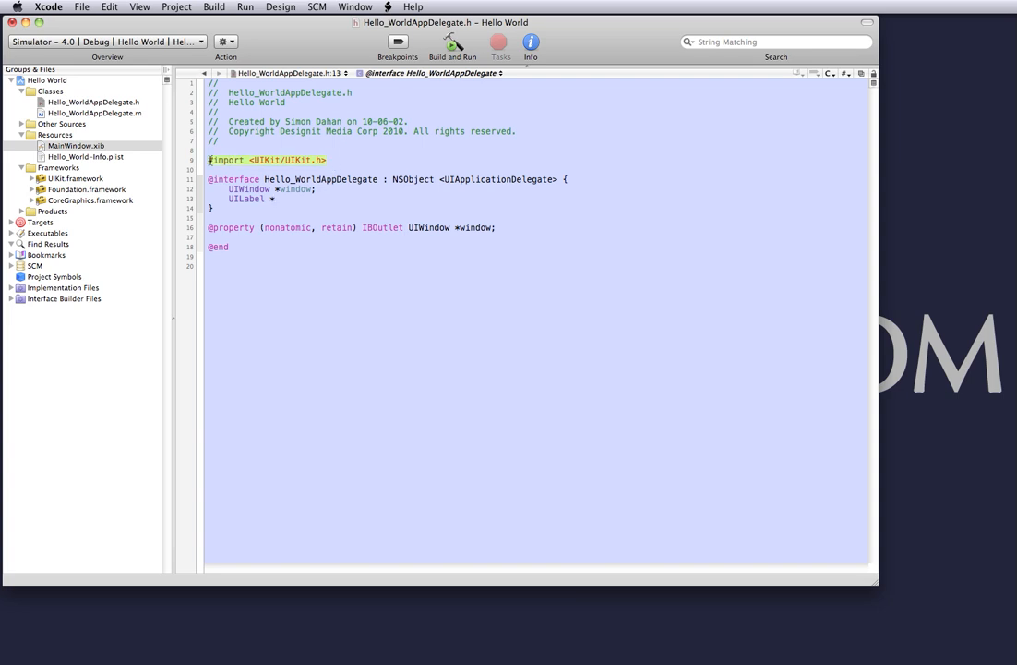
click(280, 199)
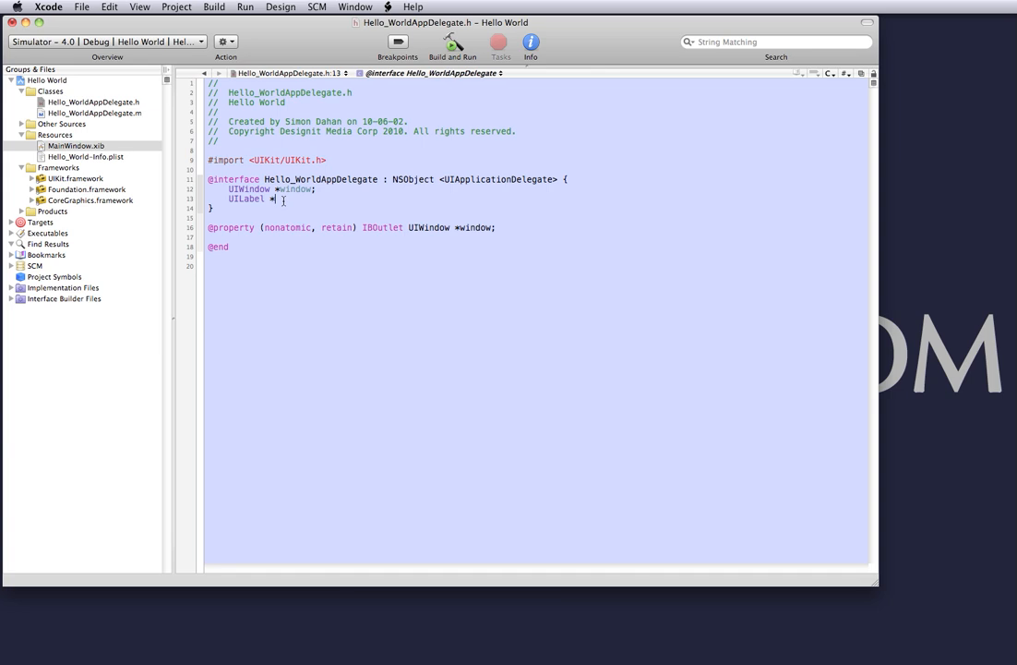
text(label;)
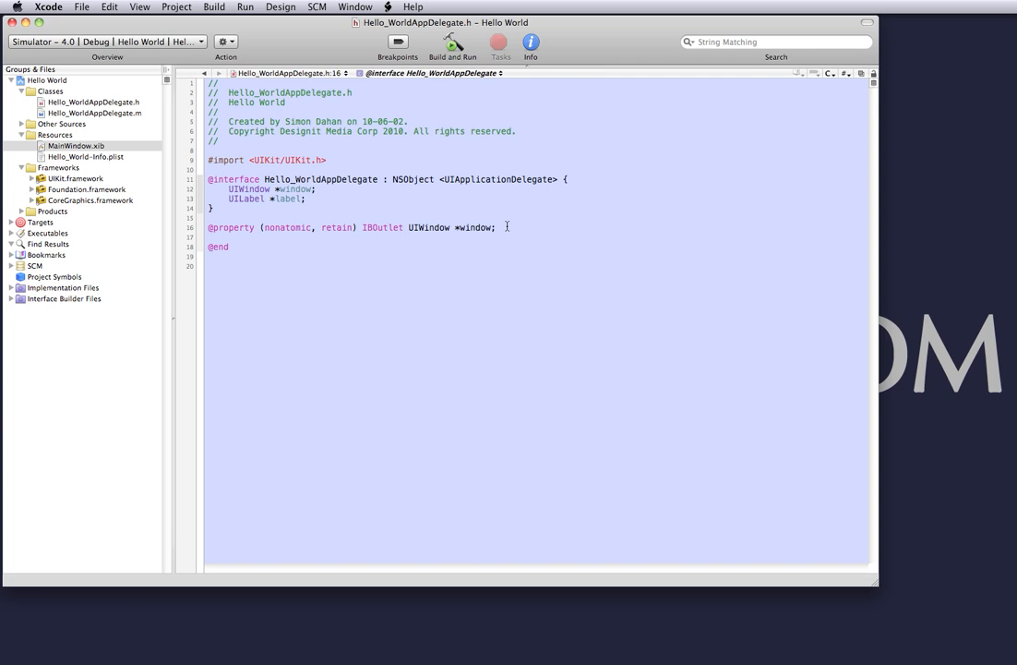
key(Return)
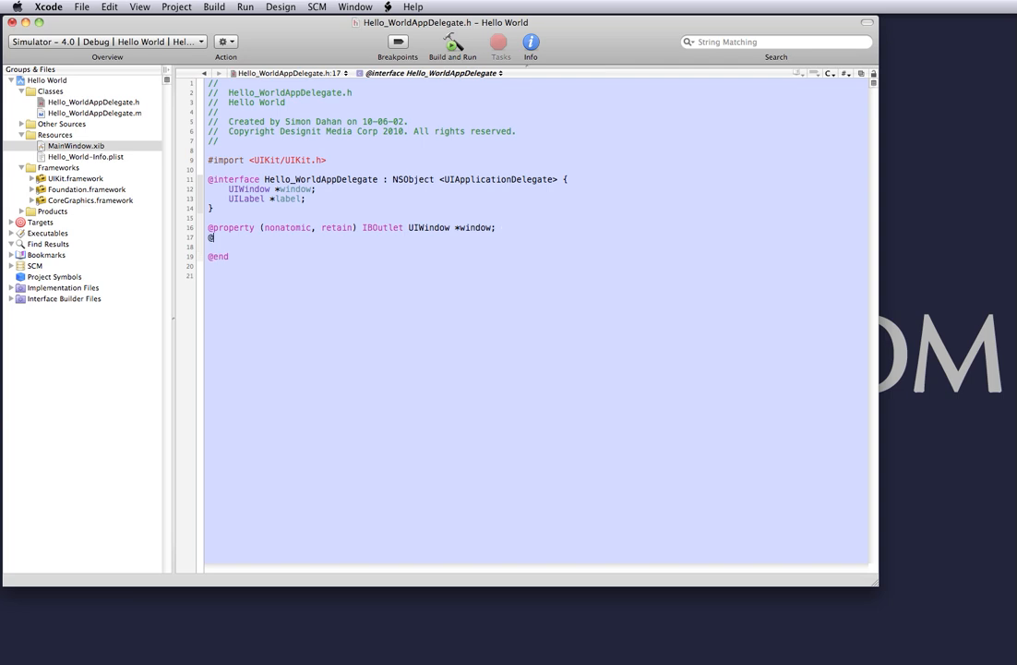
text(property)
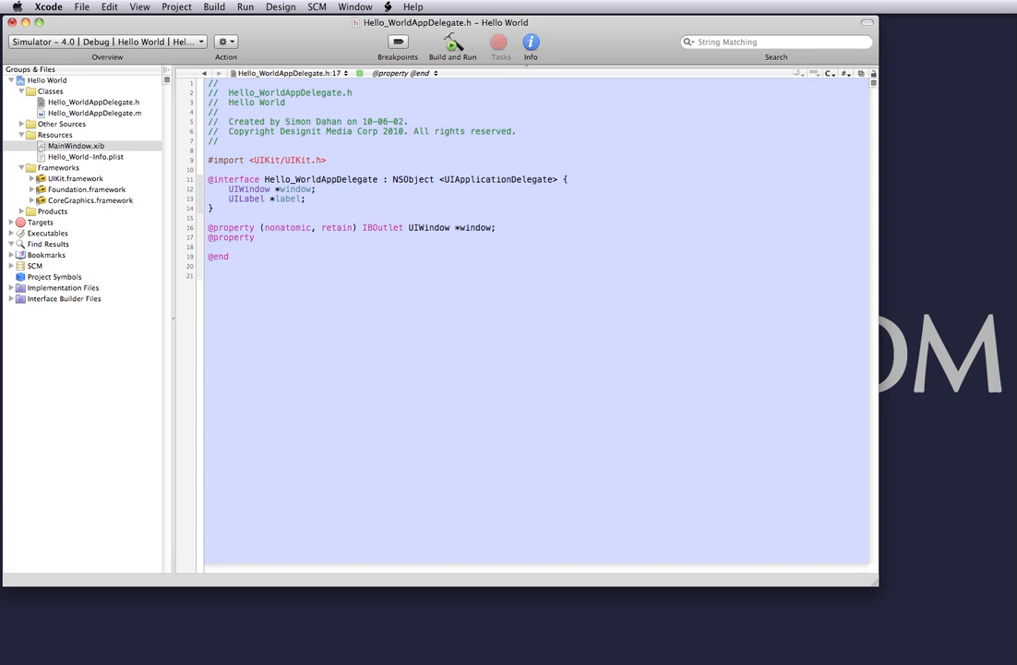
click(259, 237)
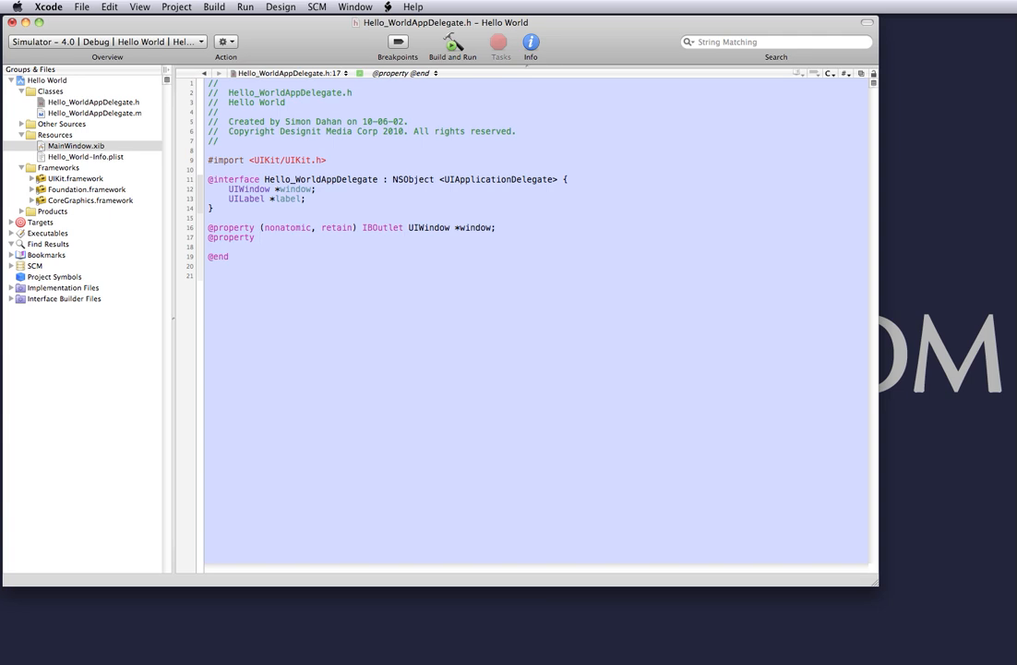
text((nonatomic)
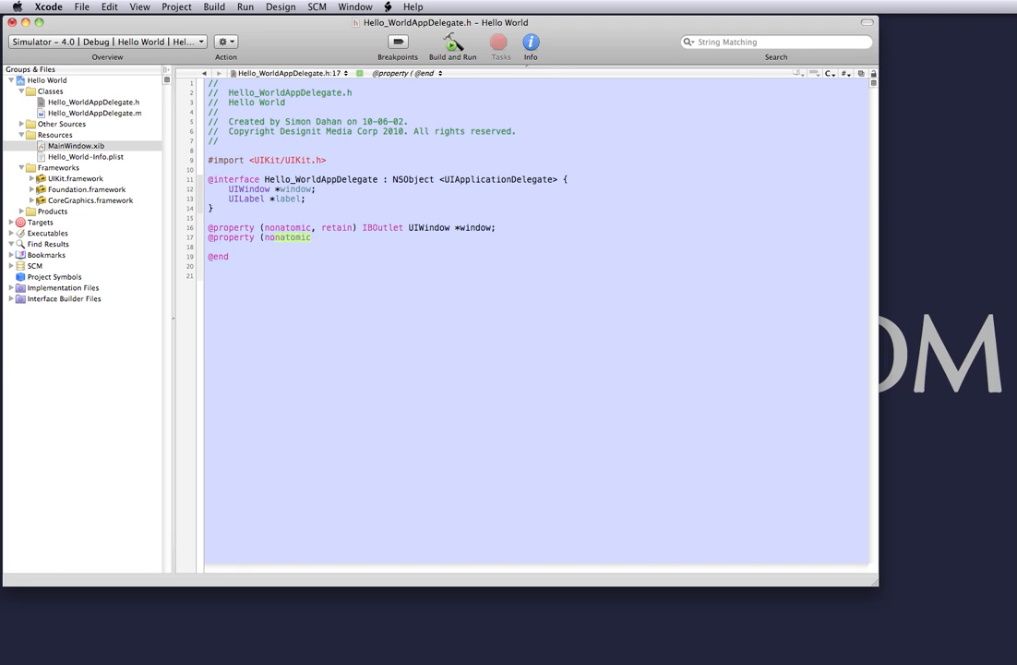
text(, retain)
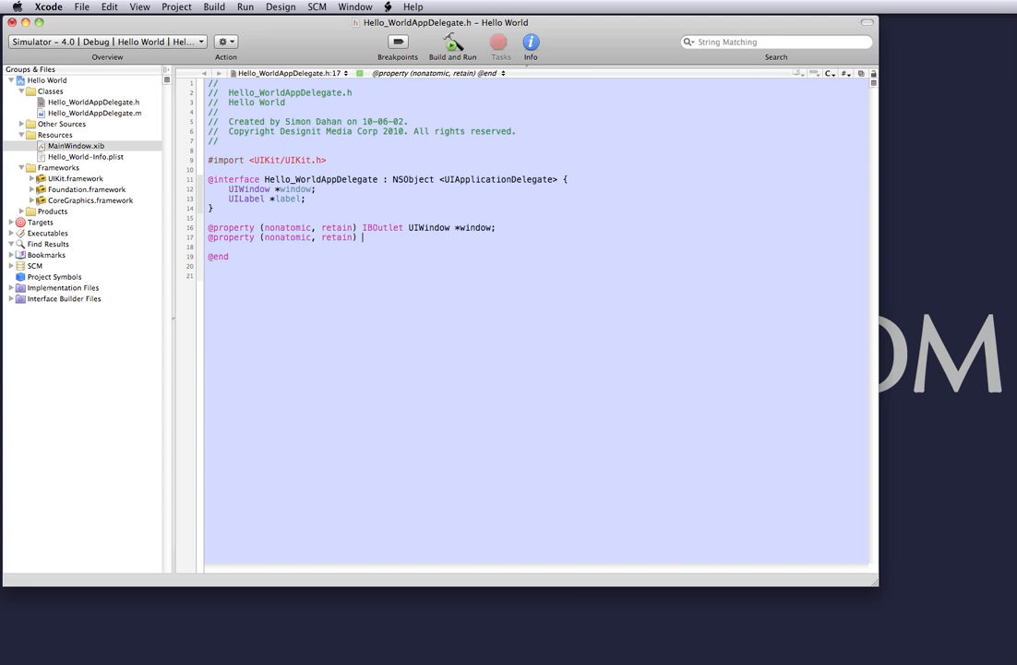
text(IBOutlet UILabel *label)
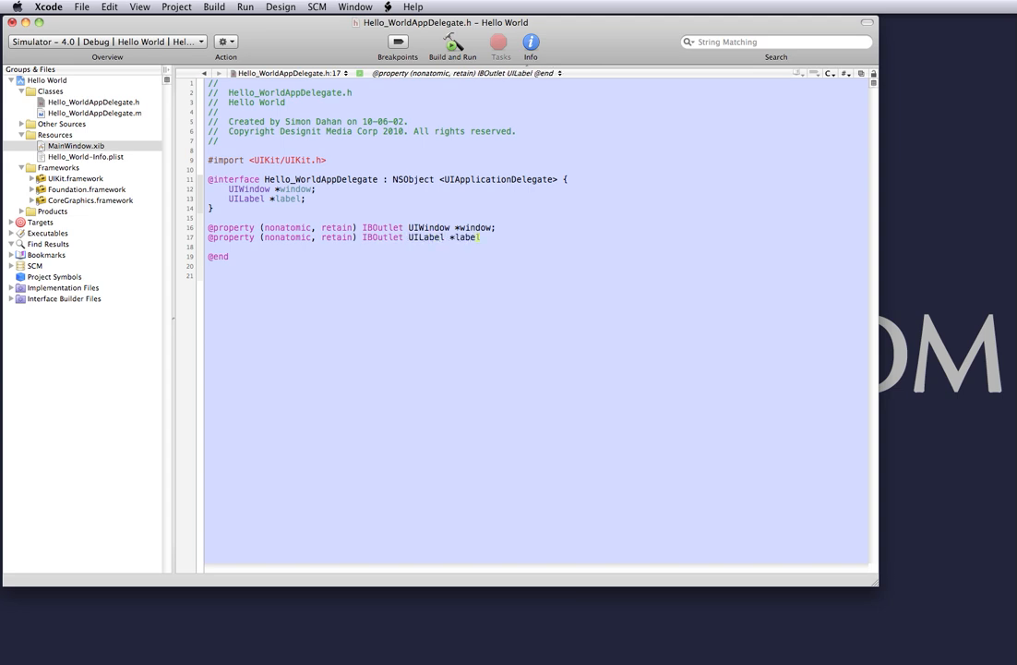
click(490, 237)
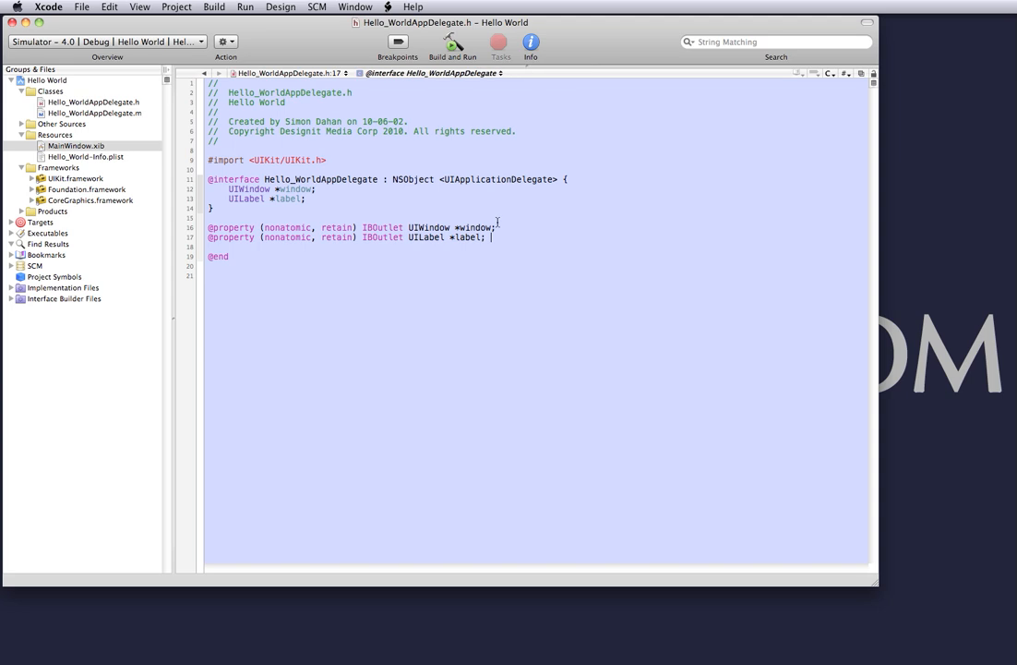
mouse_move(139, 113)
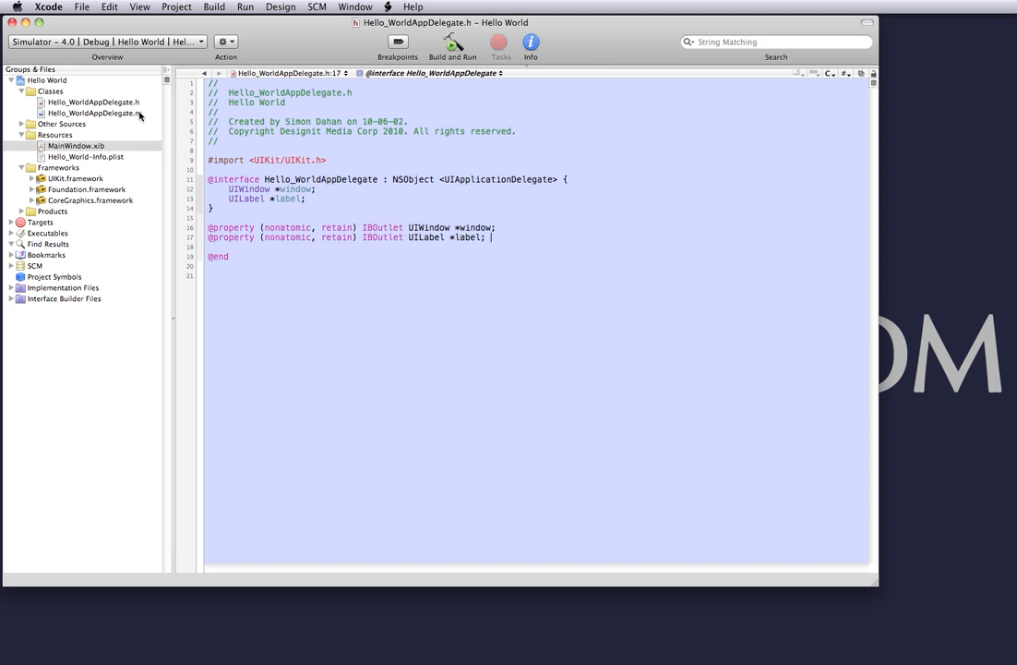
In Hello_WorldAppDelegate.m, change the synthesize line to 'window, label' and place the cursor in the launch method.
click(92, 112)
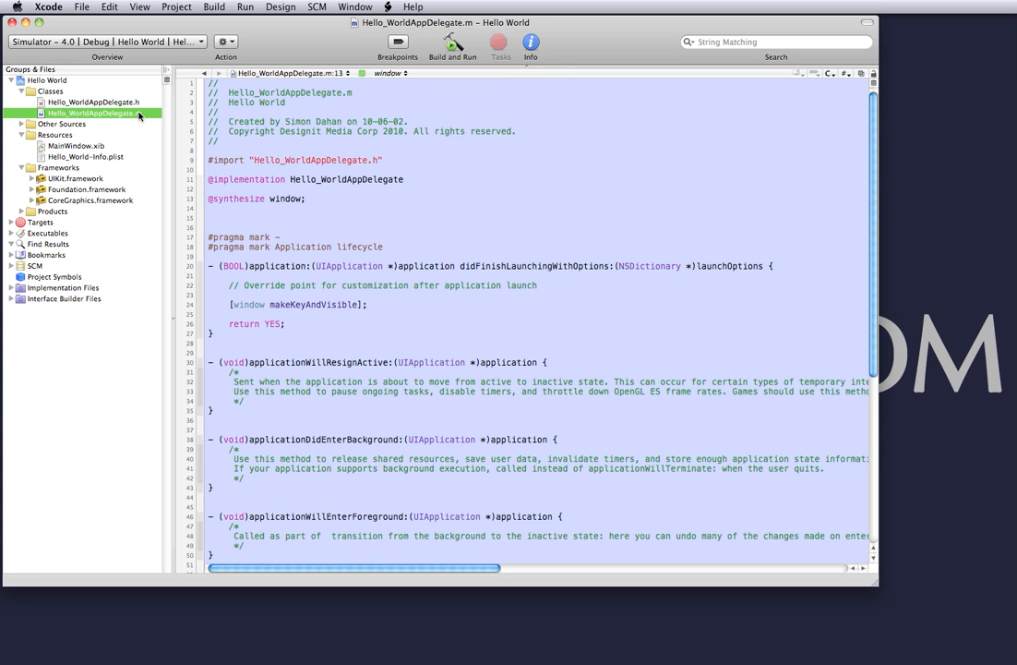
mouse_move(140, 117)
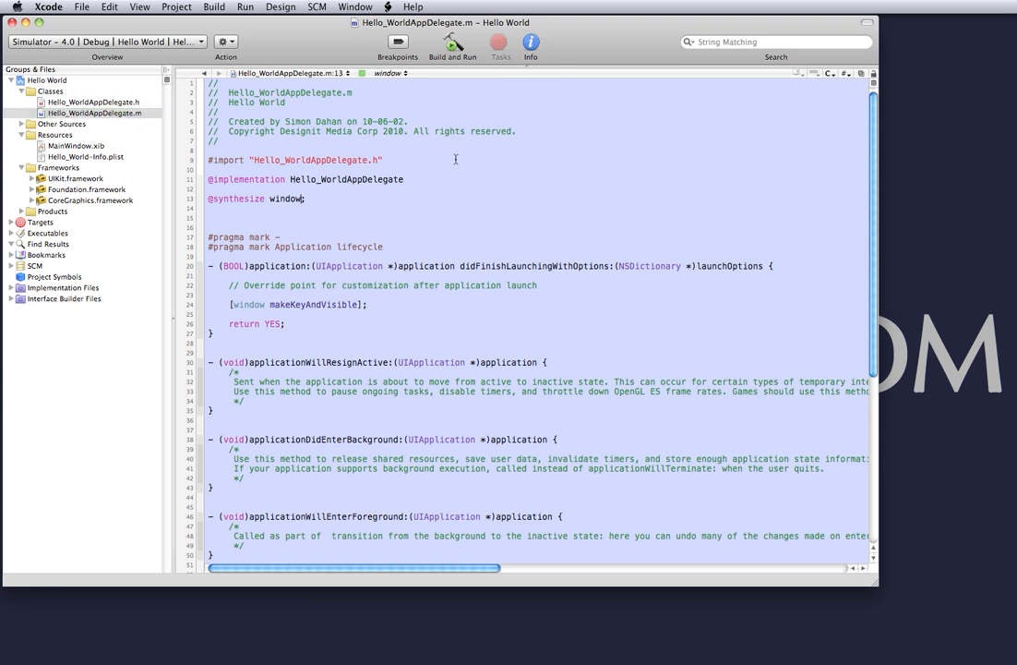
text(, label)
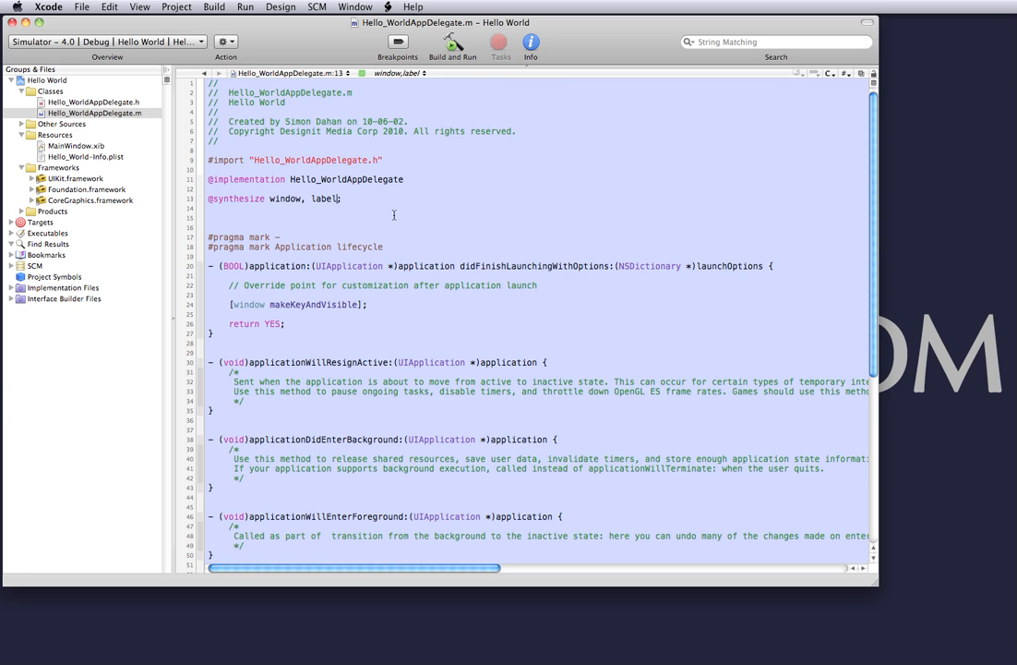
mouse_move(561, 287)
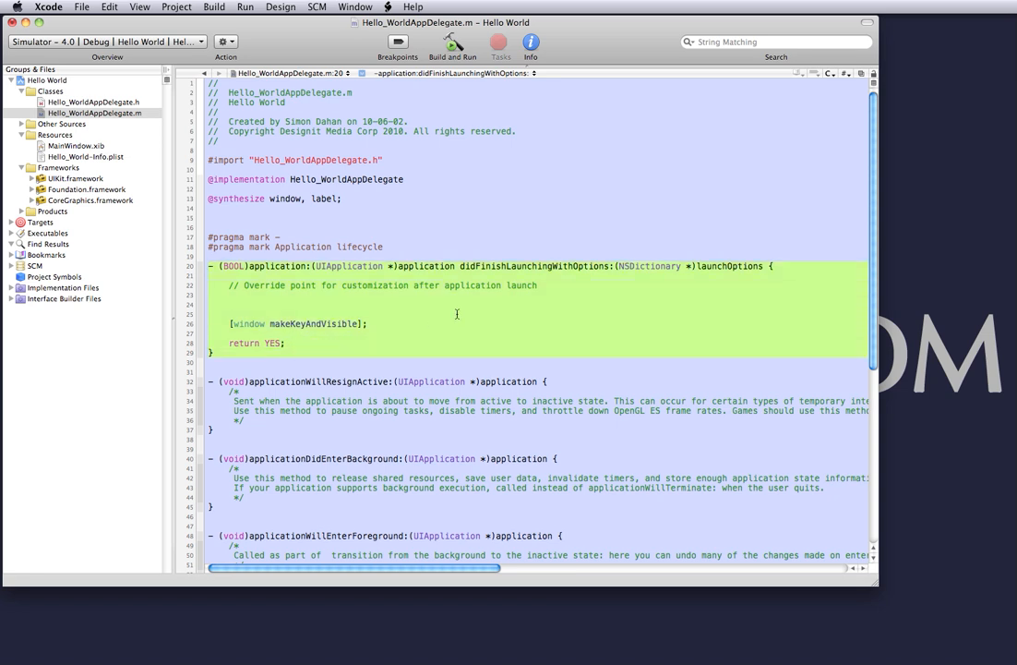
click(312, 299)
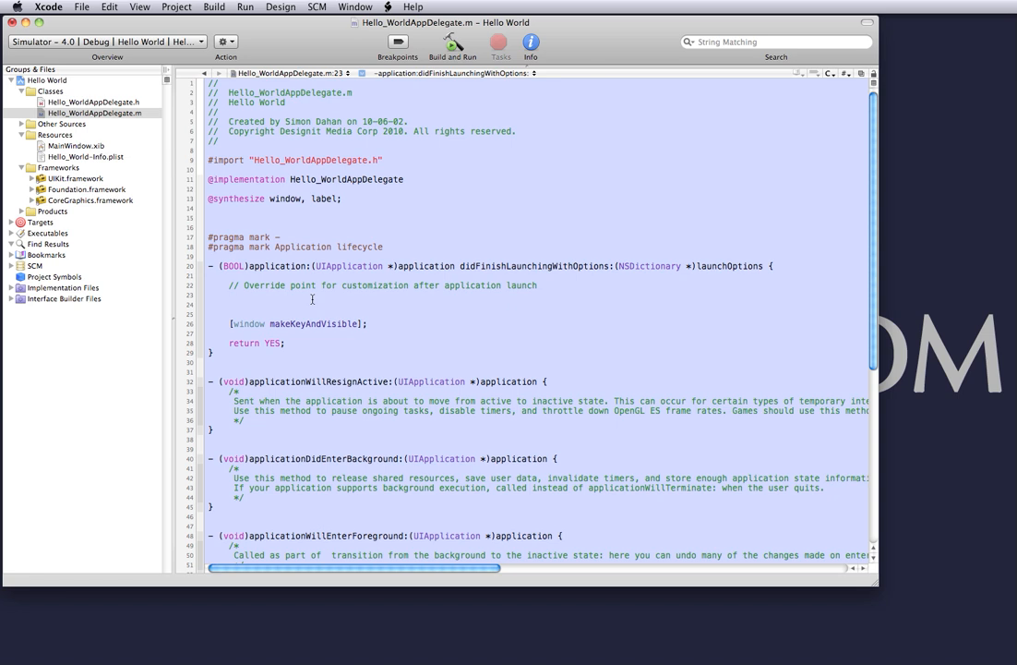
Enter label.text = @"Hello World"; above [window makeKeyAndVisible].
click(231, 298)
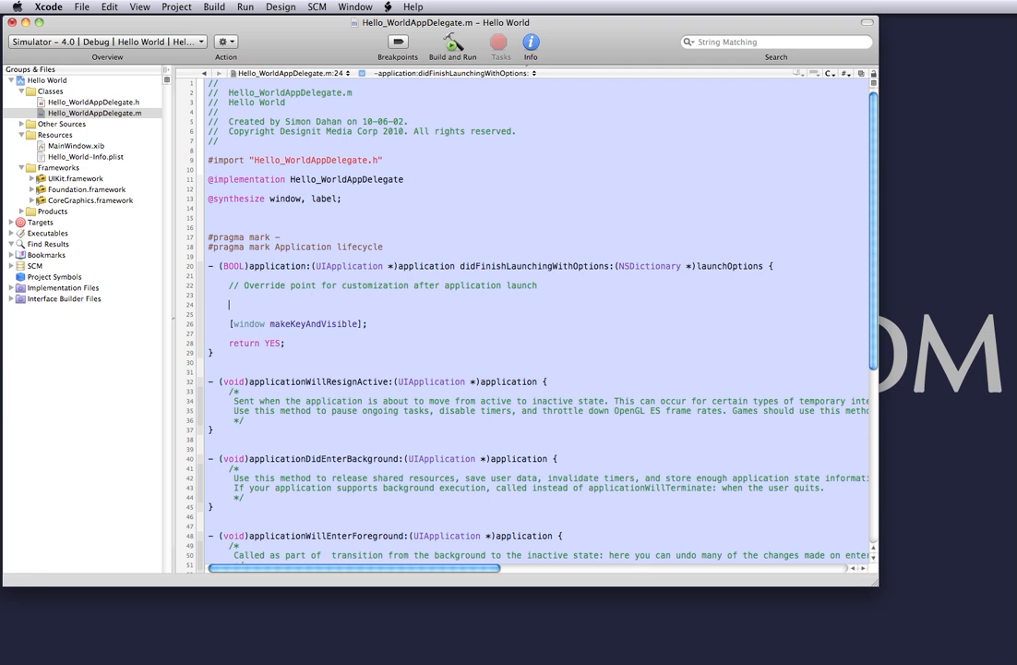
text(label)
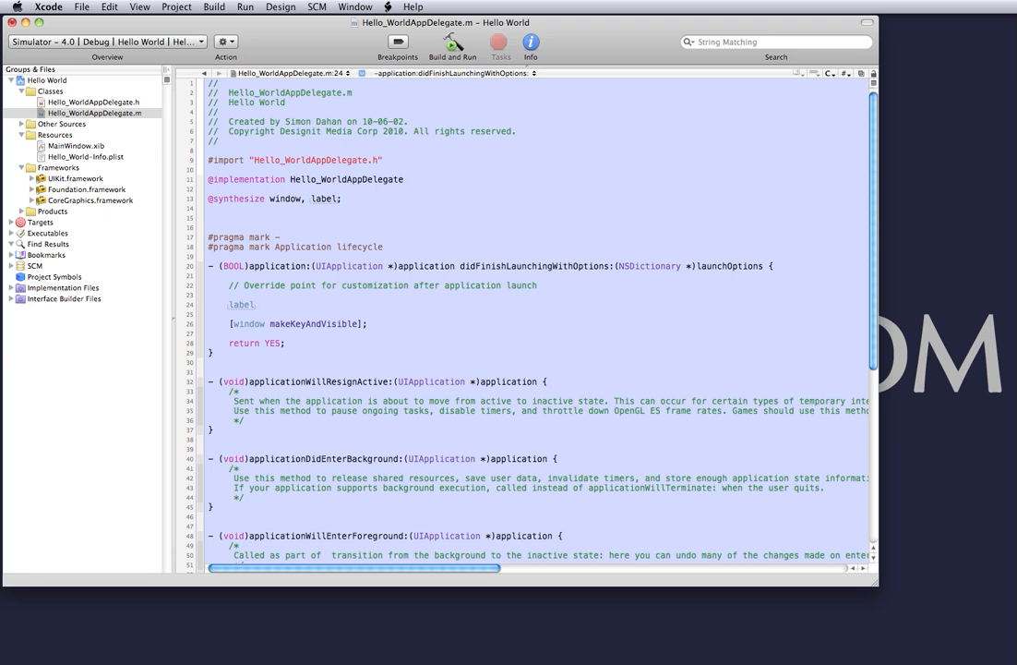
text(.text)
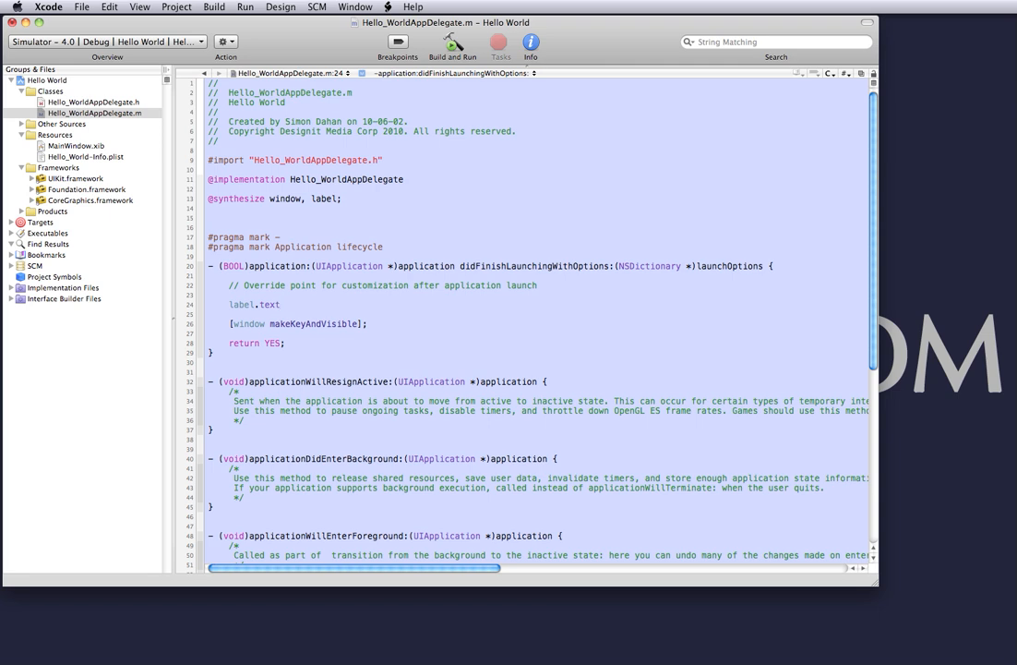
click(284, 304)
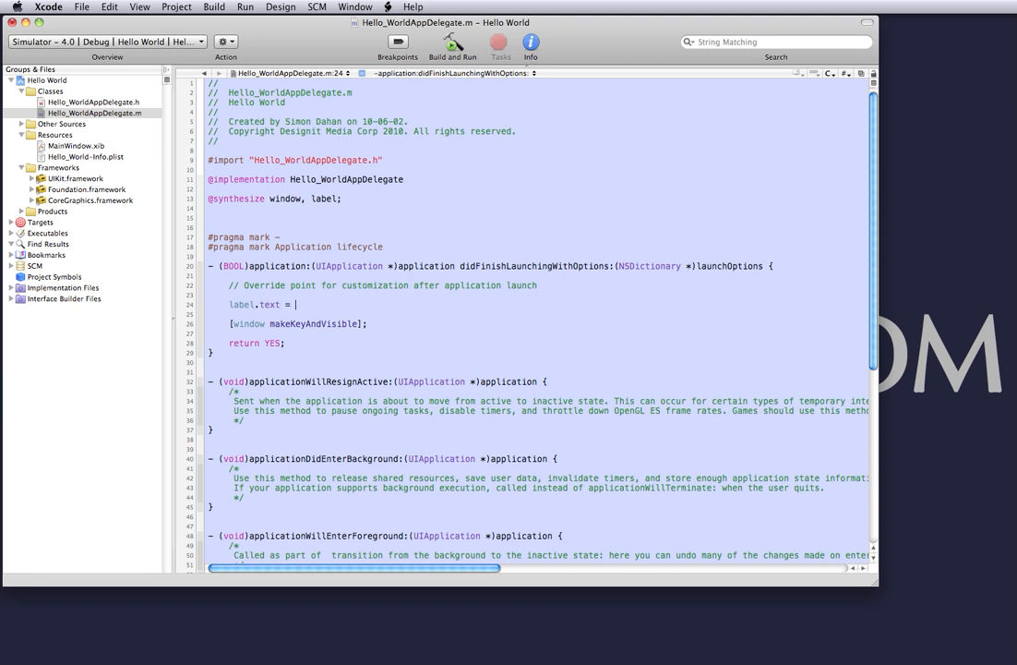
text(@)
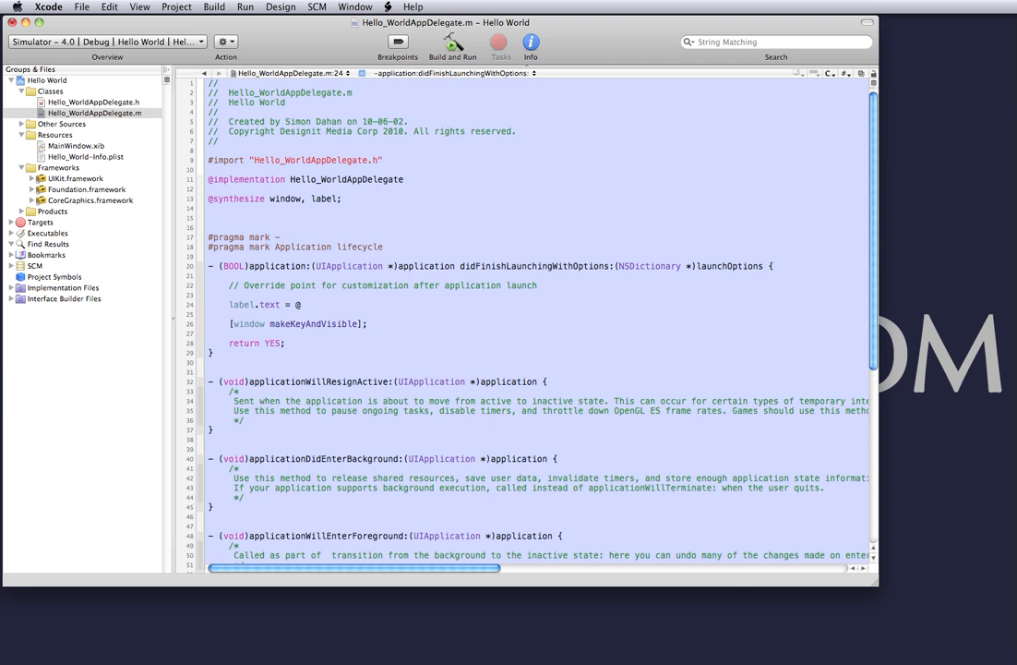
text(")
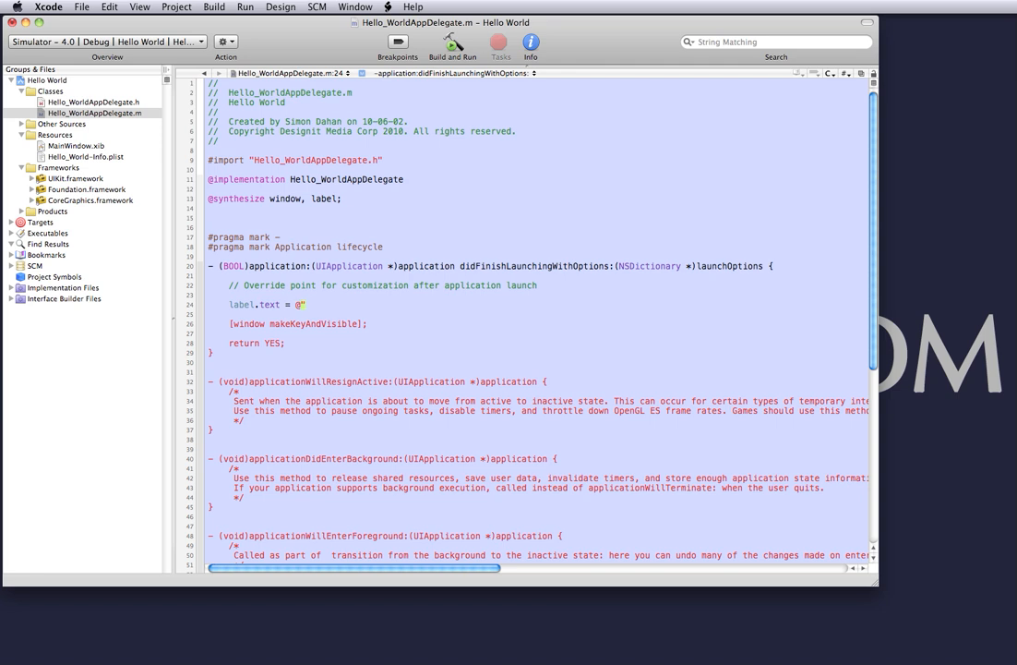
click(305, 304)
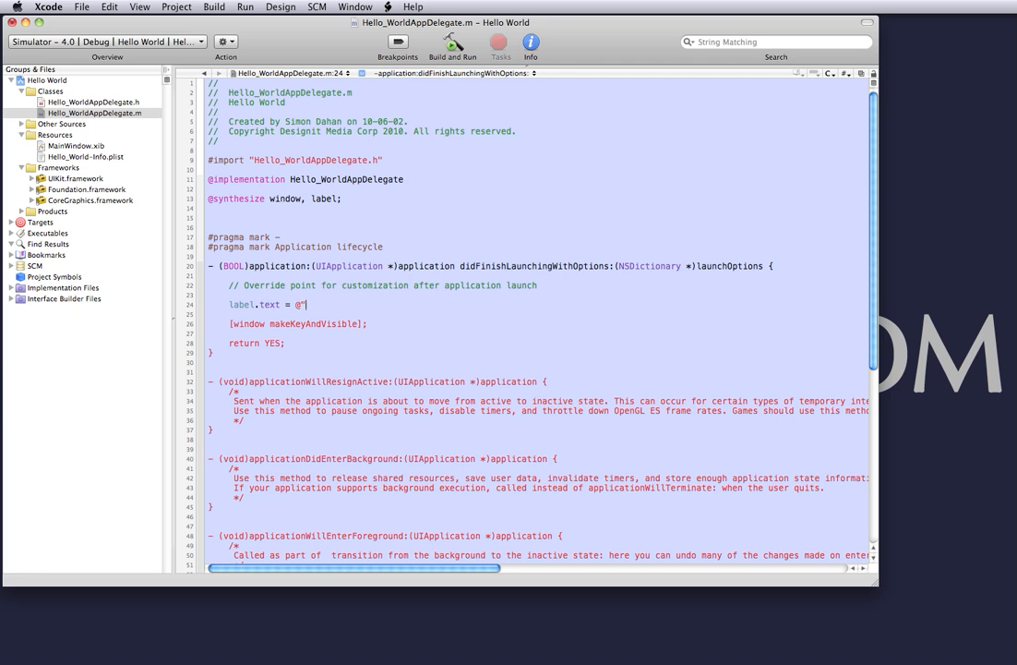
text(Hello World";)
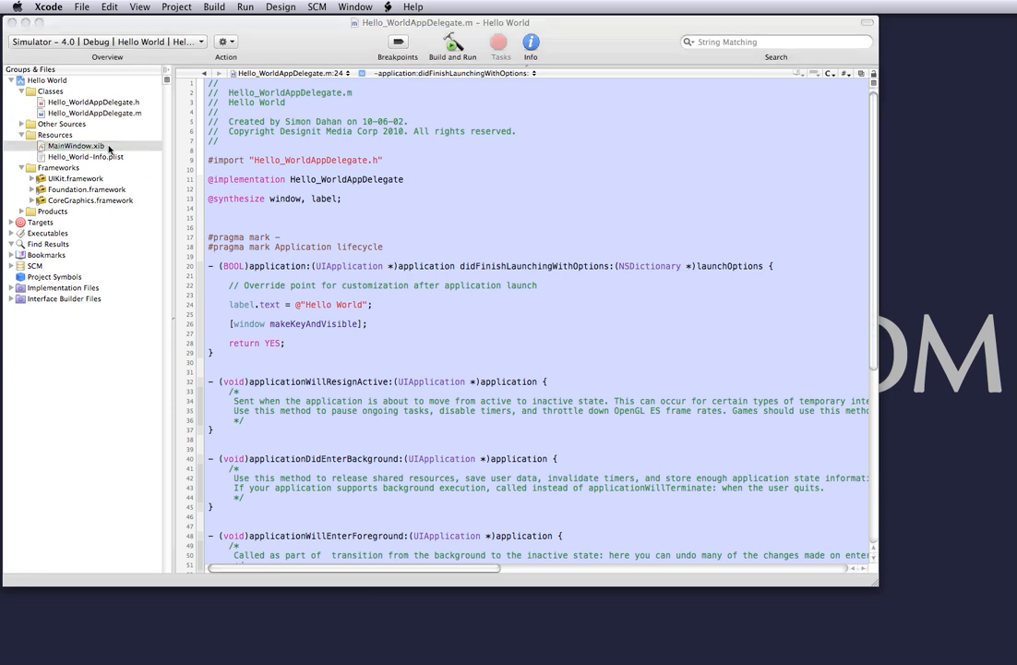
In MainWindow.xib, drag the app delegate's label outlet onto the window's label.
double_click(76, 146)
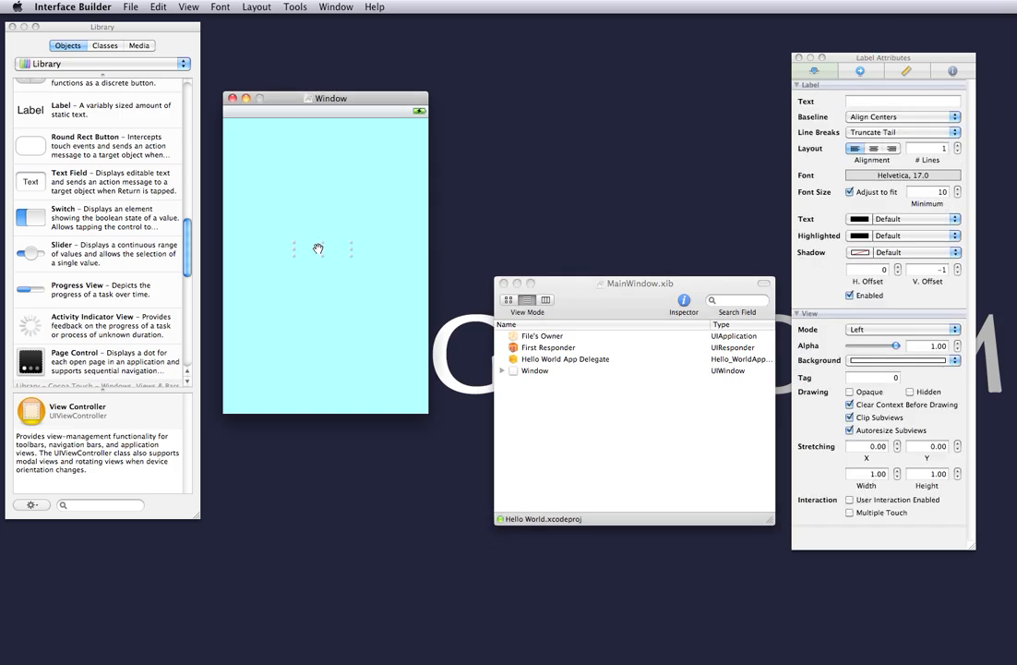
mouse_move(566, 335)
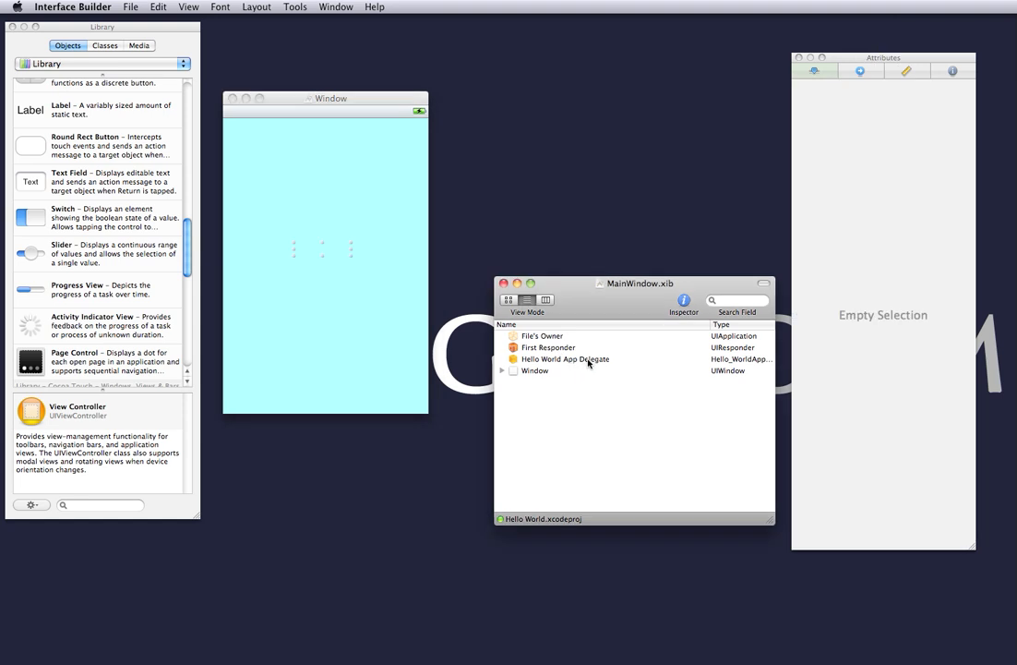
click(565, 359)
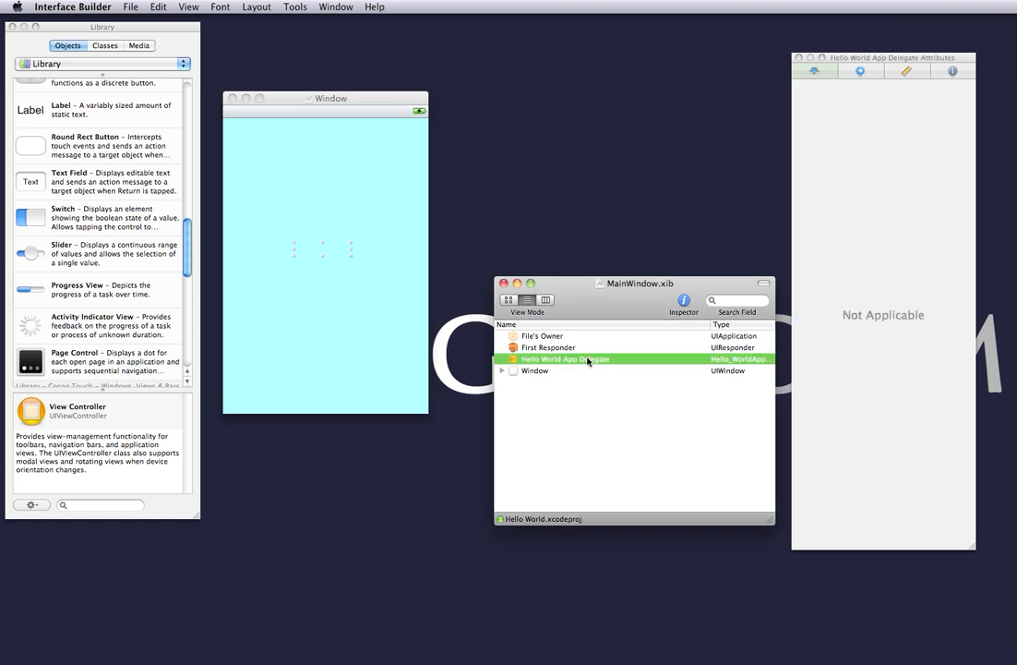
click(565, 358)
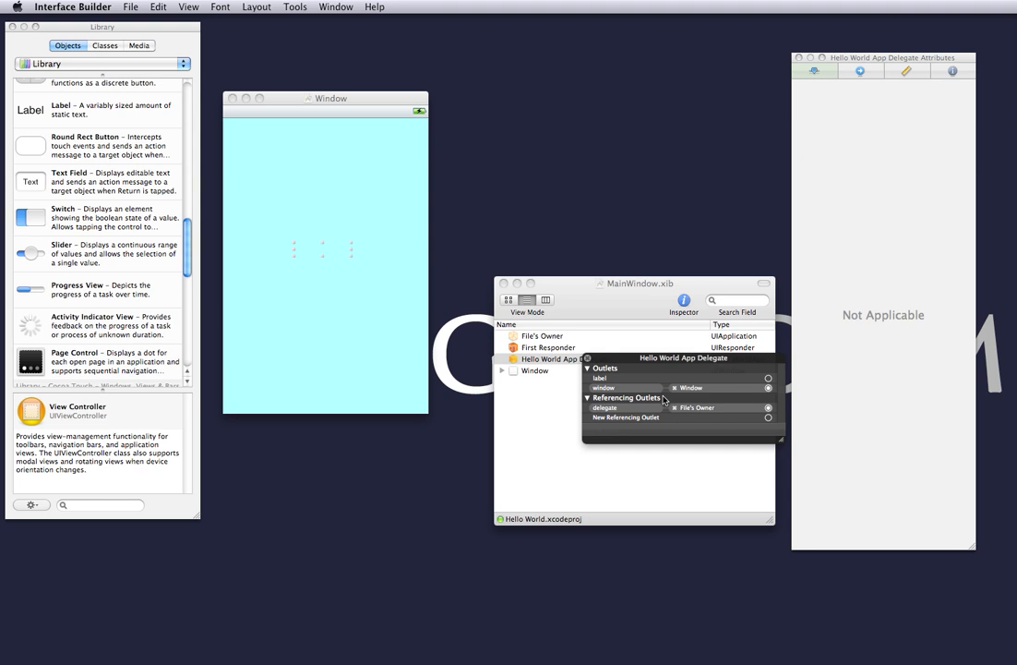
mouse_move(665, 400)
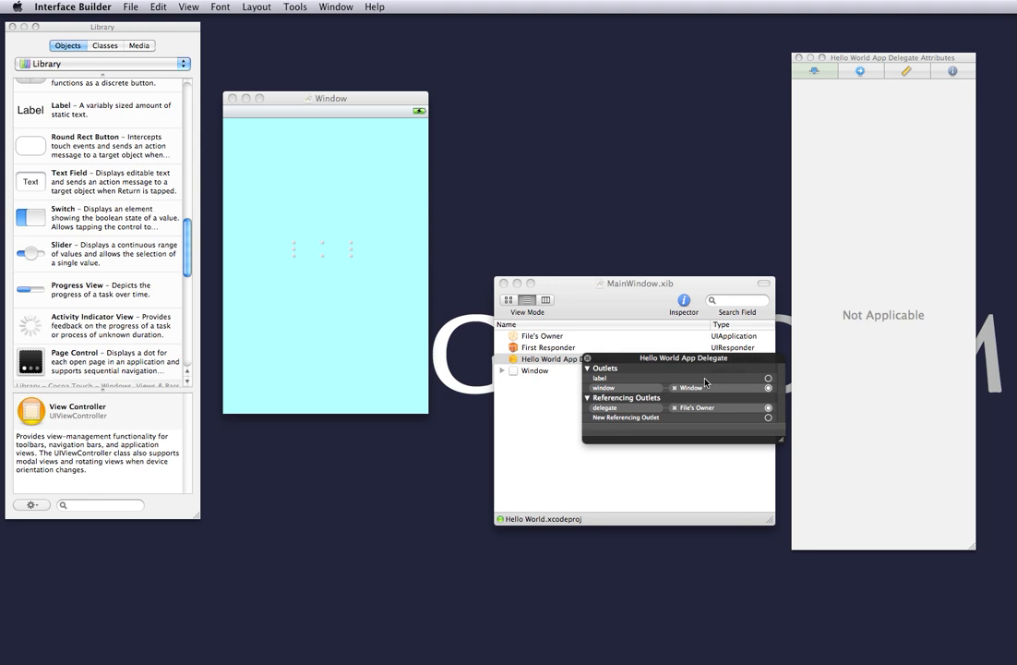
mouse_move(746, 374)
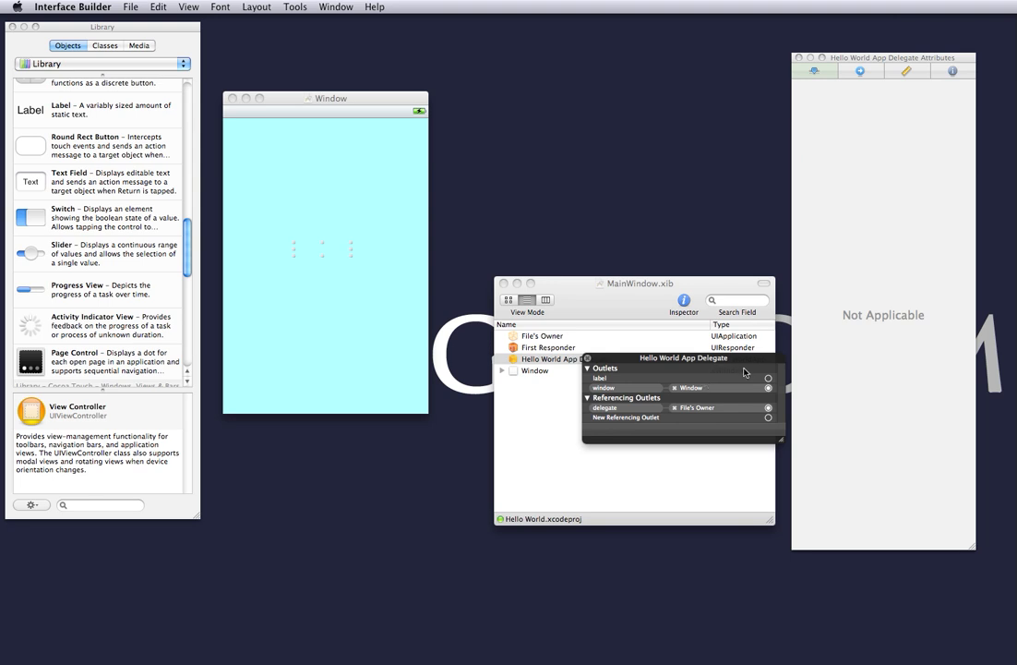
mouse_move(753, 372)
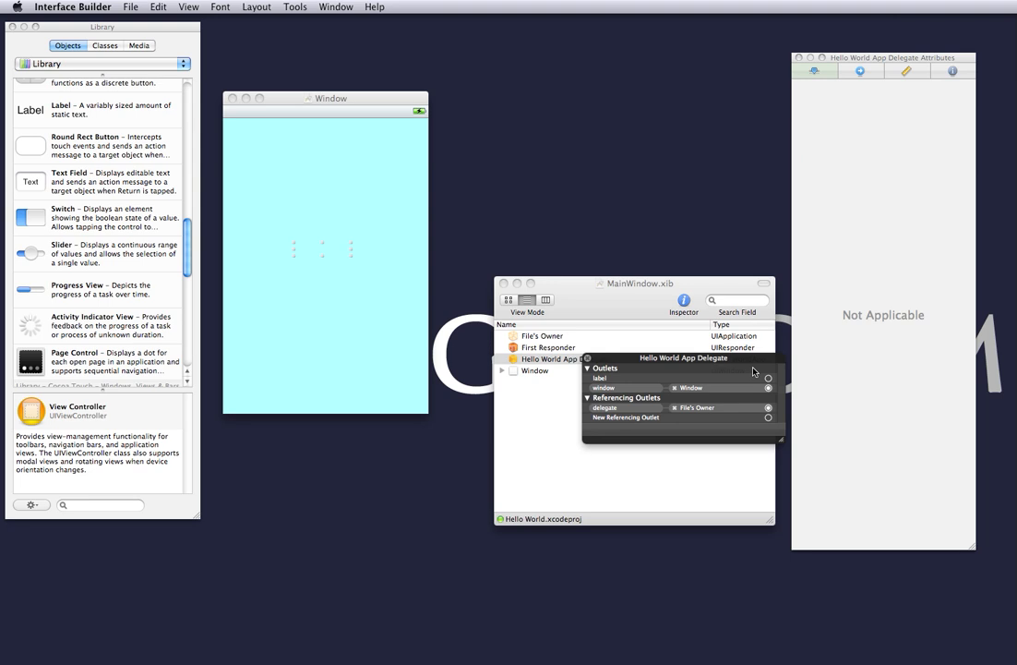
mouse_move(759, 386)
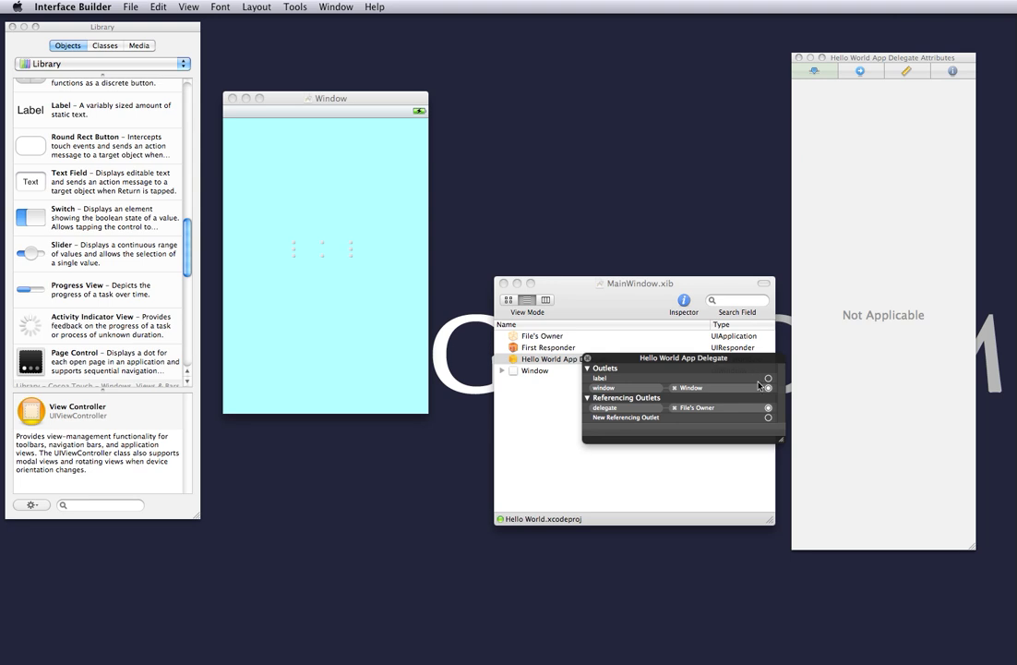
drag(768, 380, 547, 299)
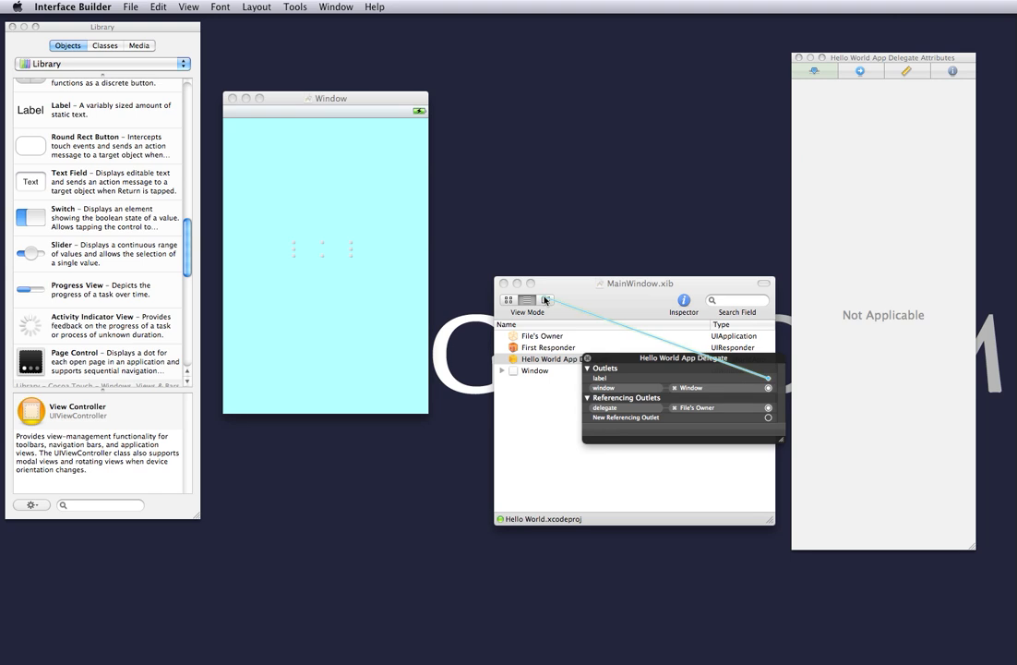
drag(768, 377, 322, 247)
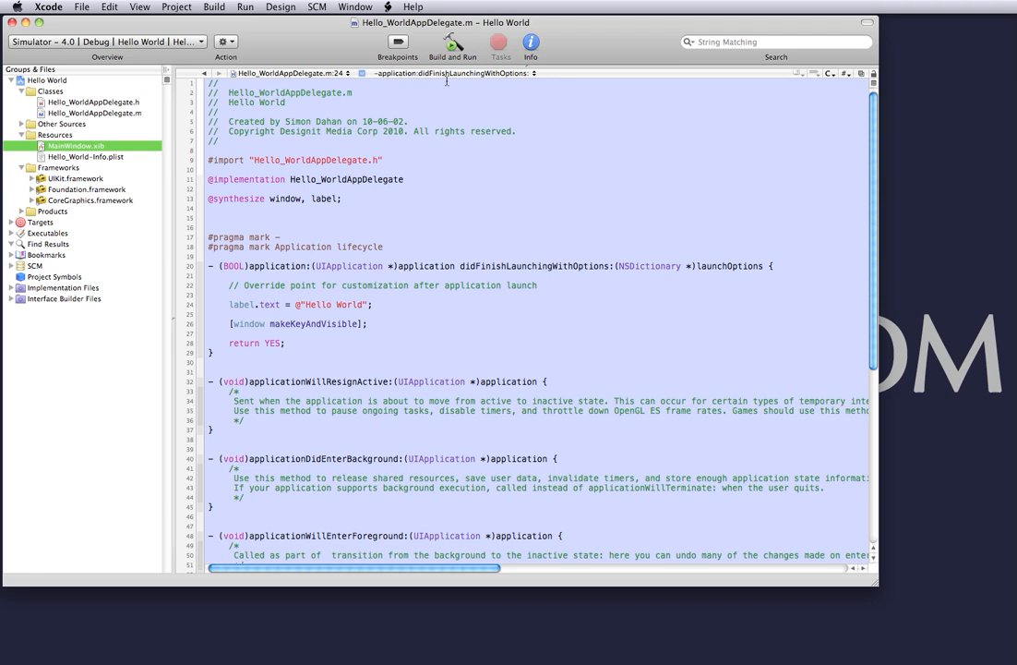
Build and run the app in iPhone Simulator to show Hello World.
click(452, 44)
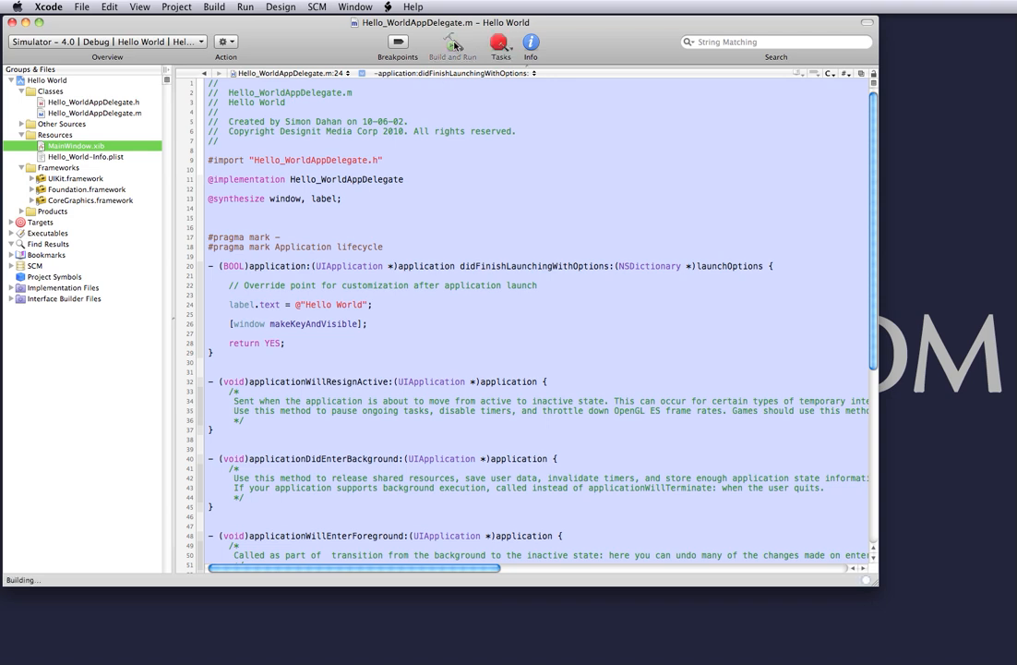
click(452, 42)
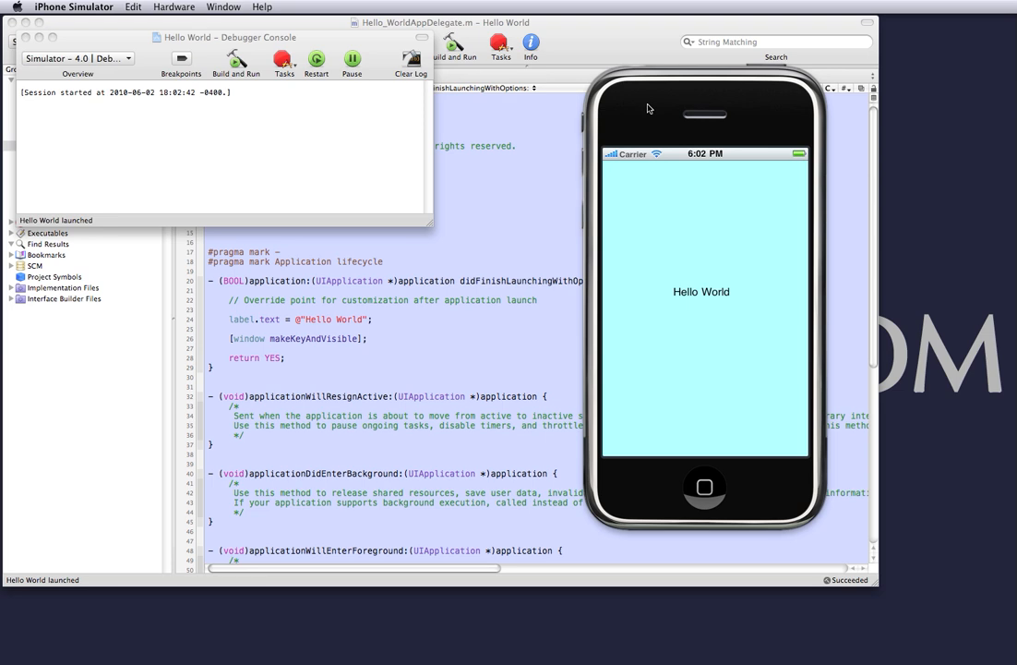
mouse_move(535, 246)
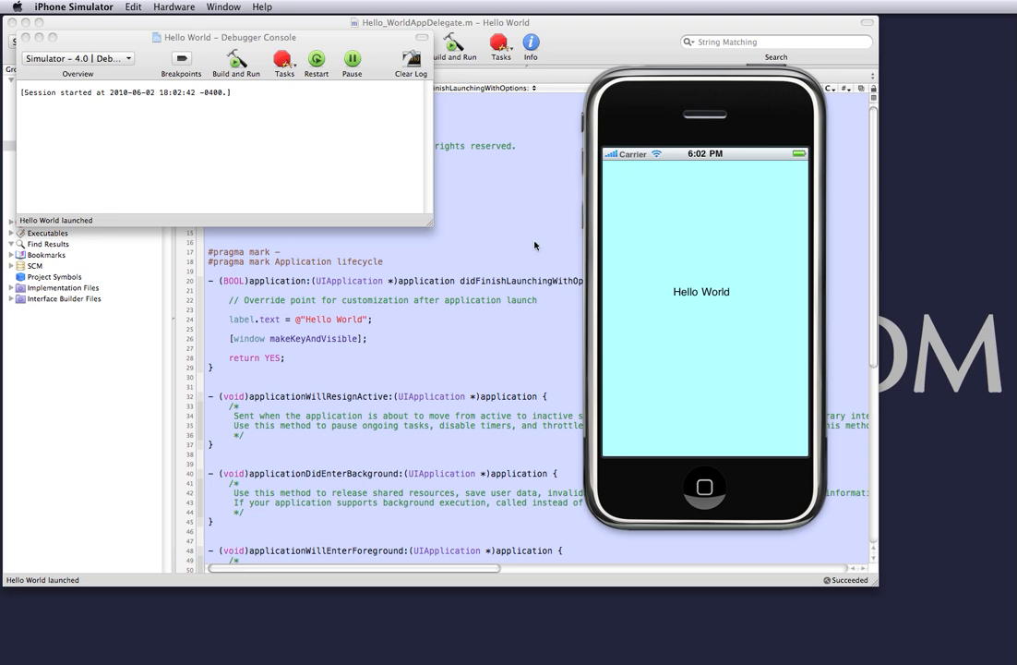
mouse_move(429, 324)
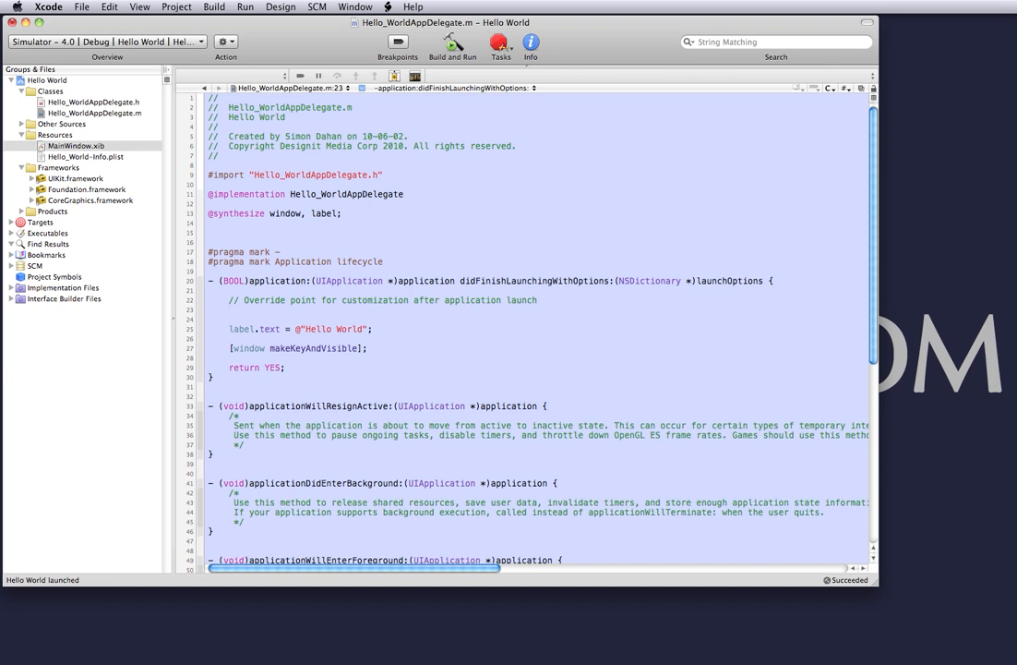
Add an NSLog line logging 'application did finish launching with options :)'.
text(NSLog(@")
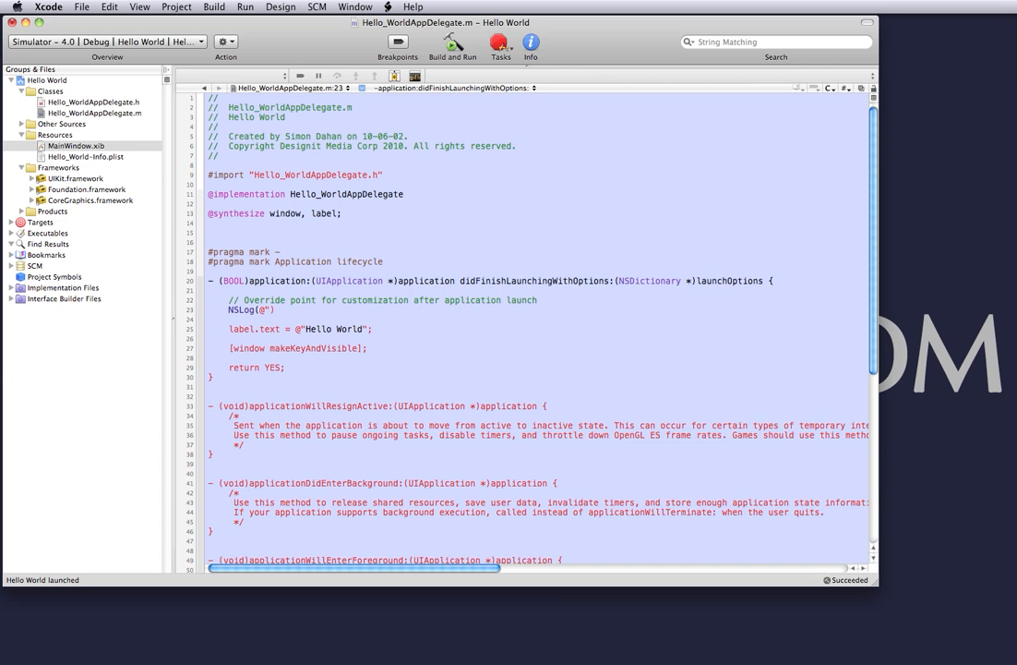
click(270, 309)
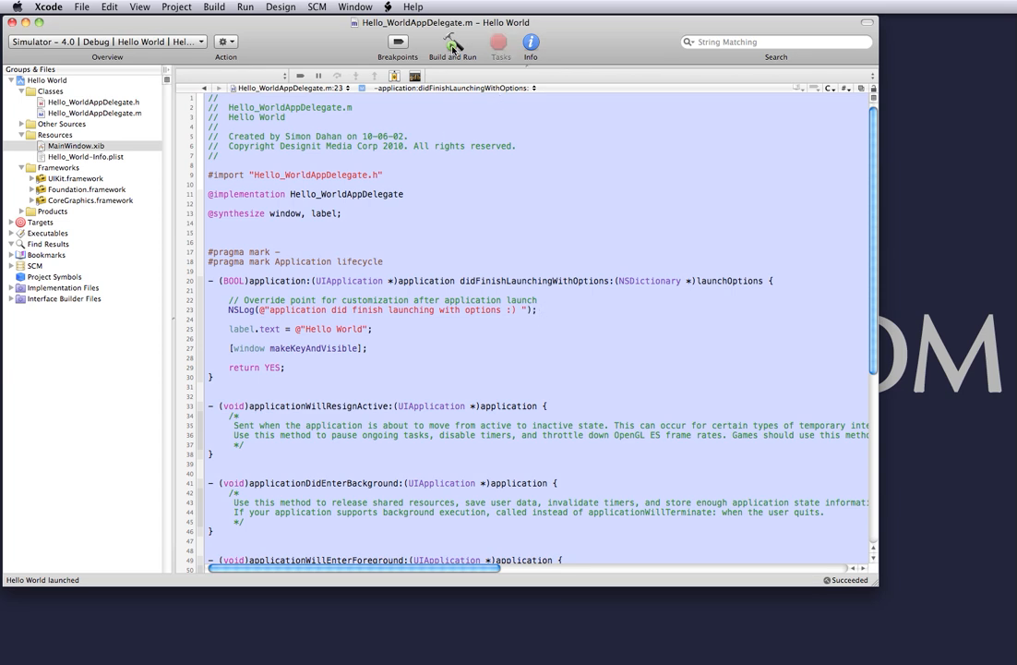
Rebuild and run the app so the console prints the launch log message.
click(451, 45)
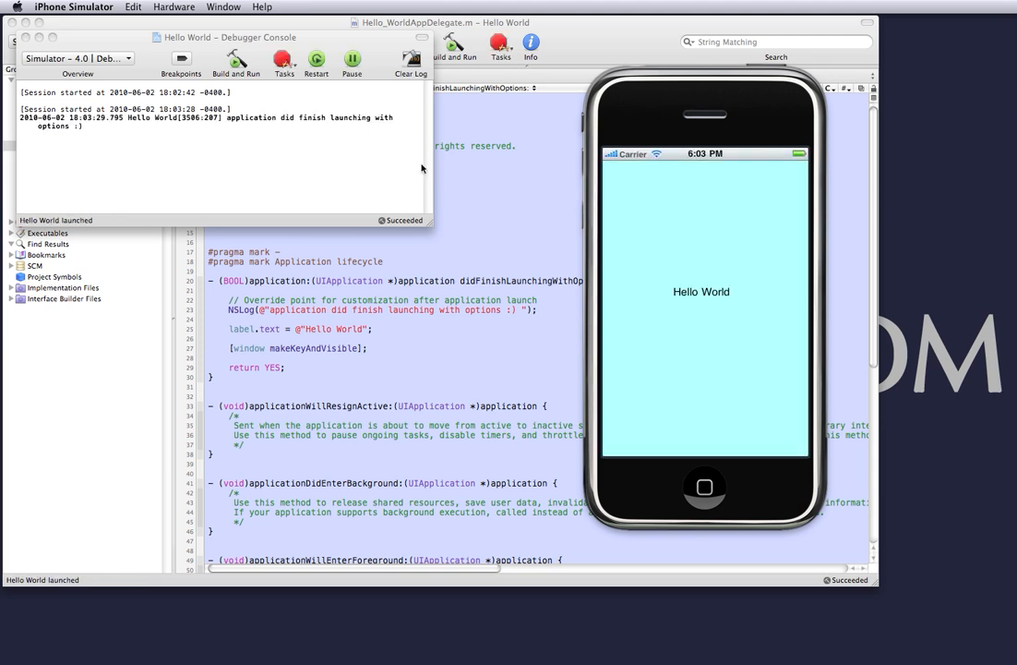
mouse_move(687, 226)
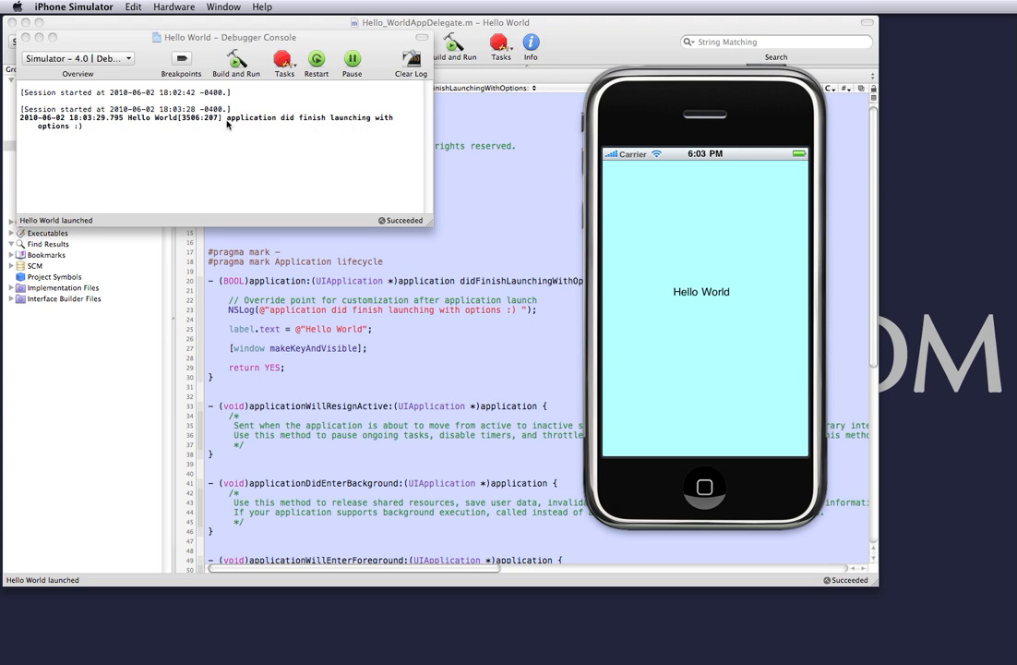
mouse_move(173, 135)
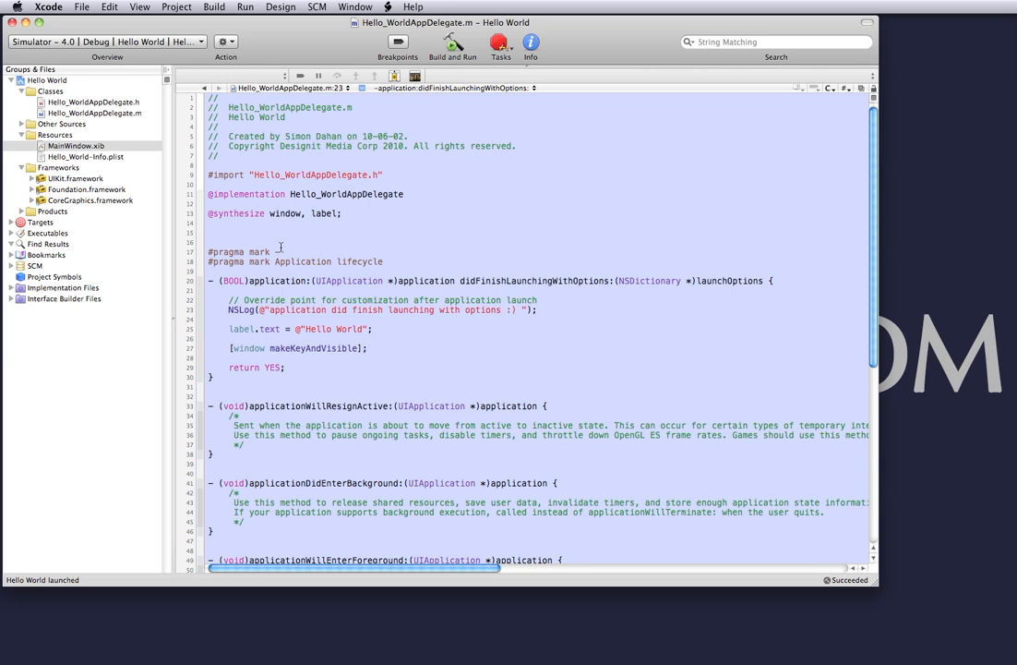
click(92, 101)
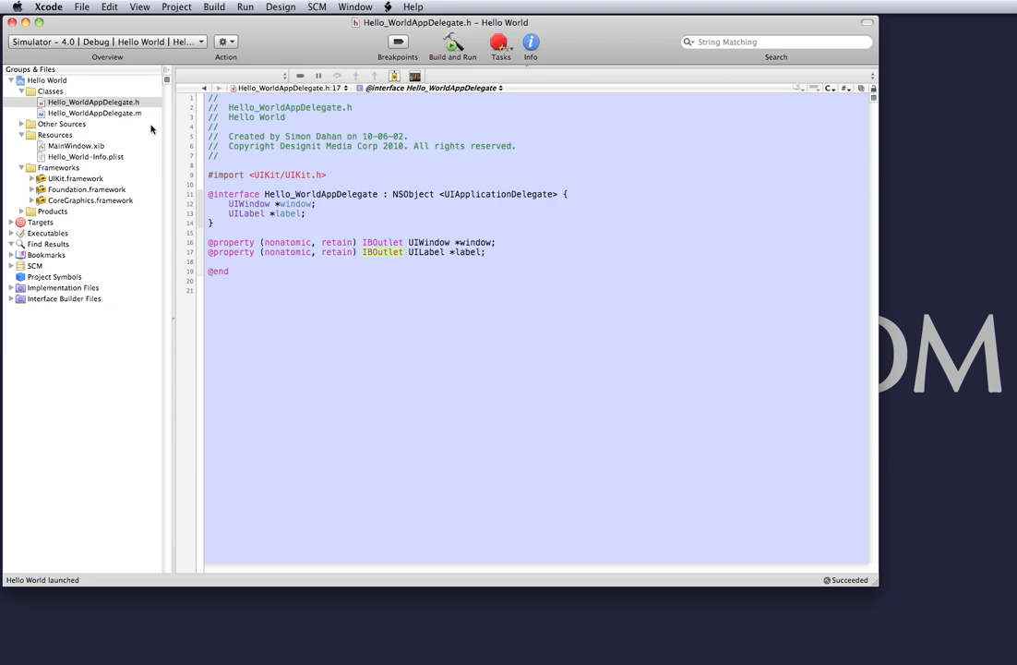
click(95, 112)
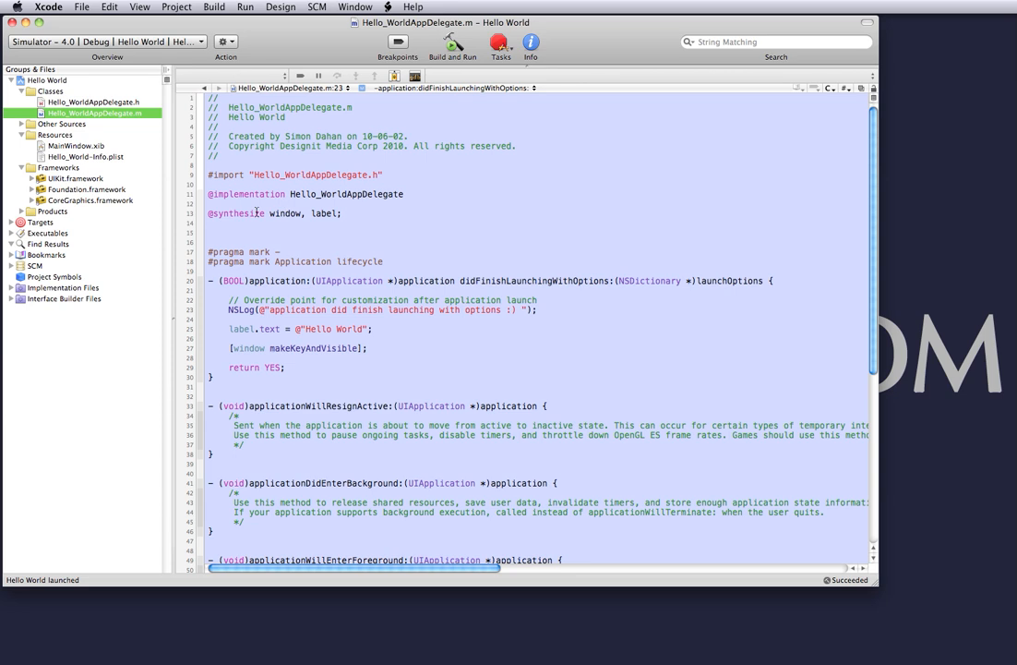
mouse_move(296, 250)
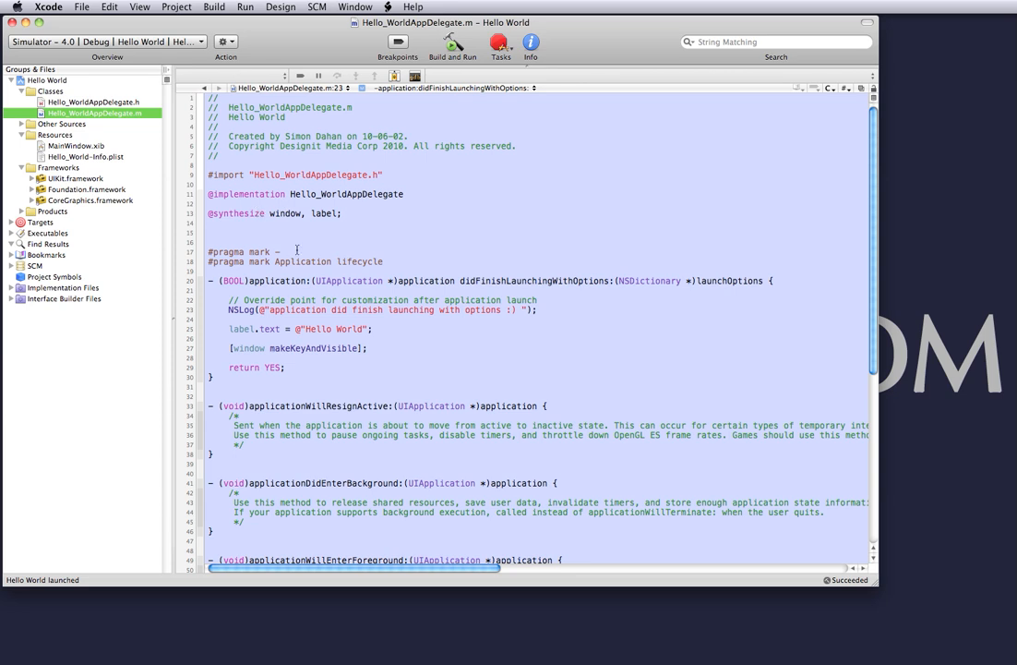
double_click(243, 329)
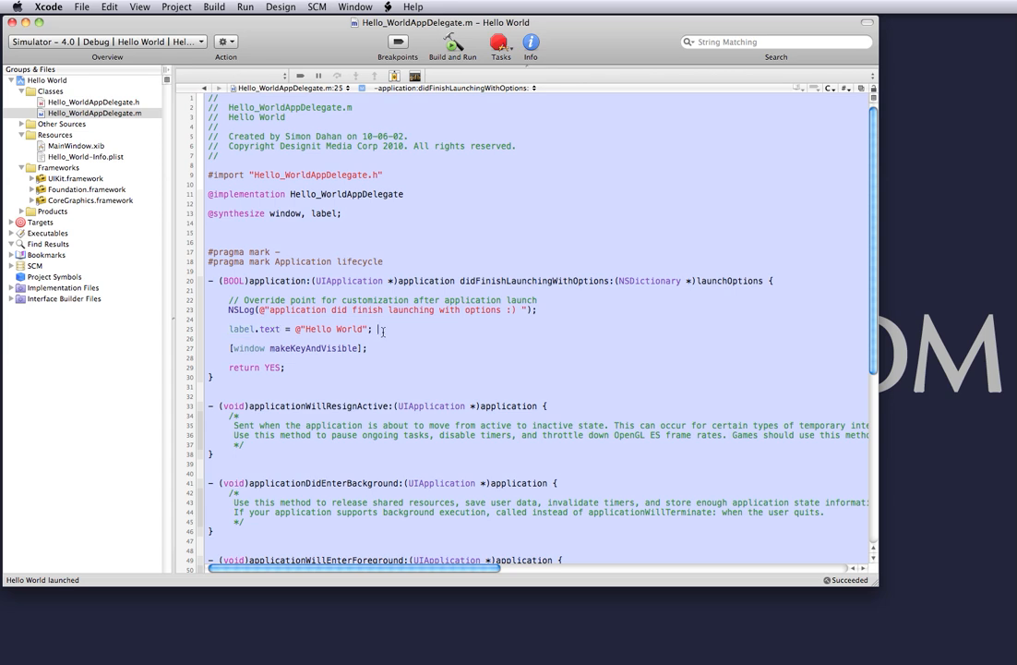
click(228, 329)
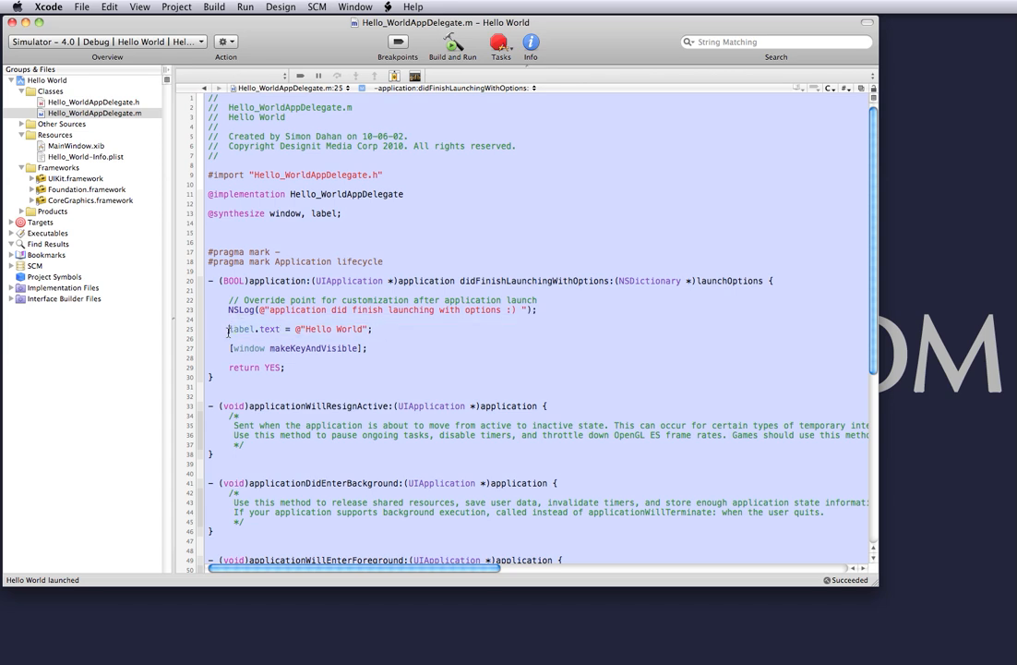
double_click(241, 329)
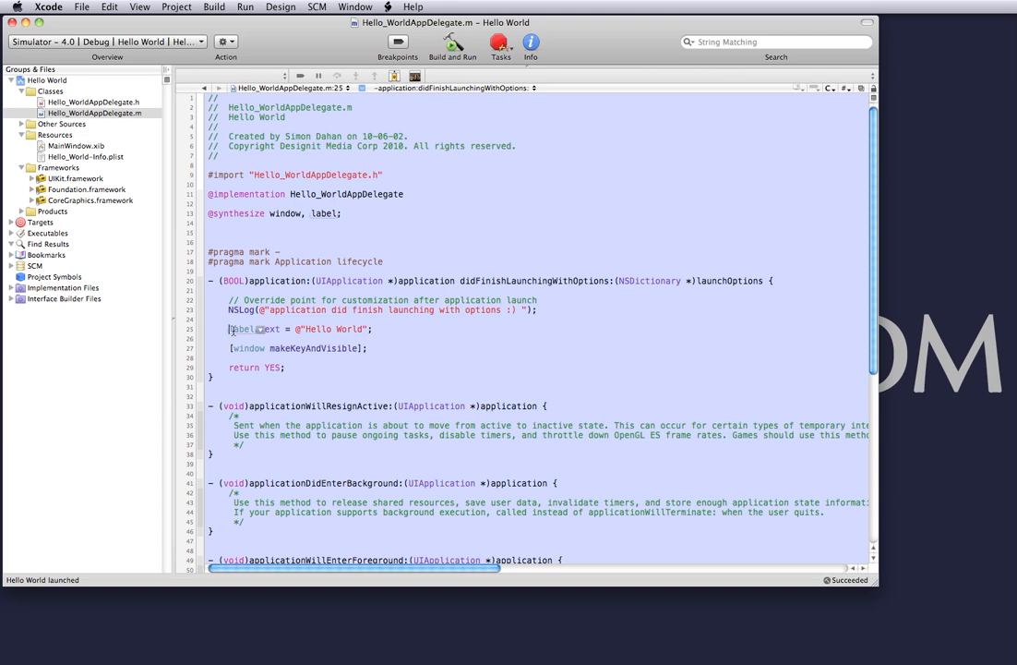